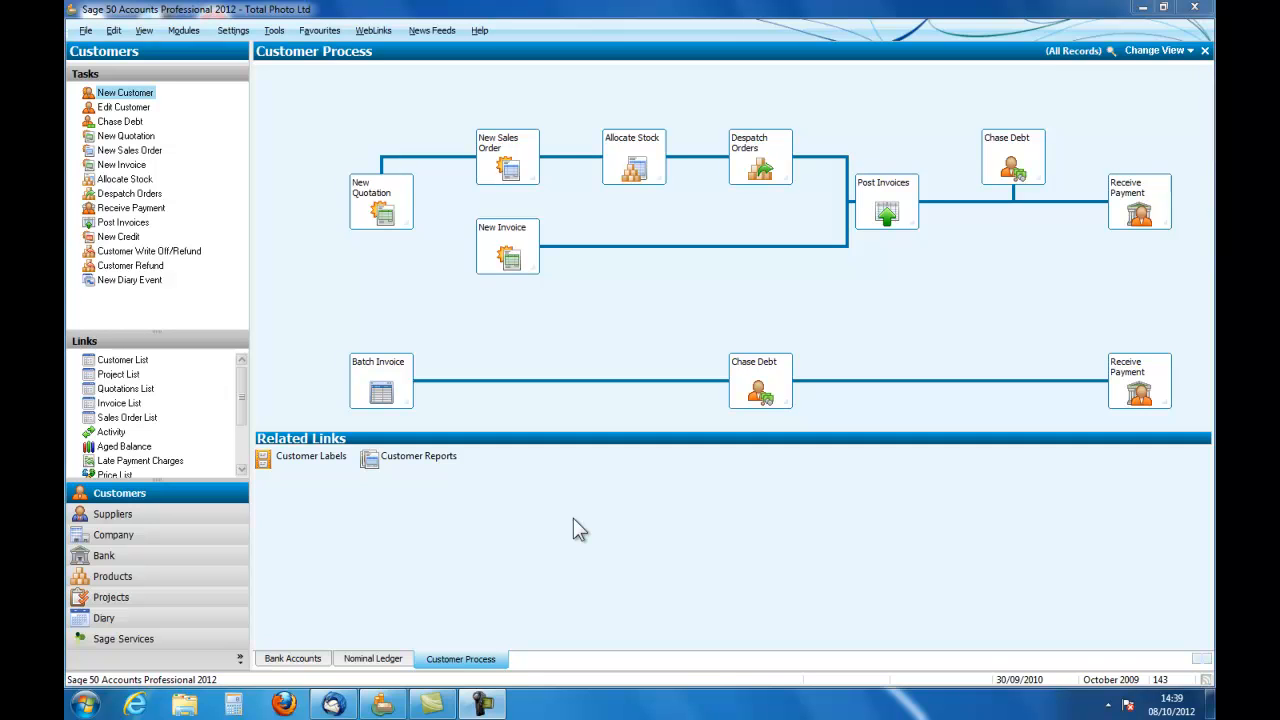
{"action": "mouse_move", "coordinate": [412, 568]}
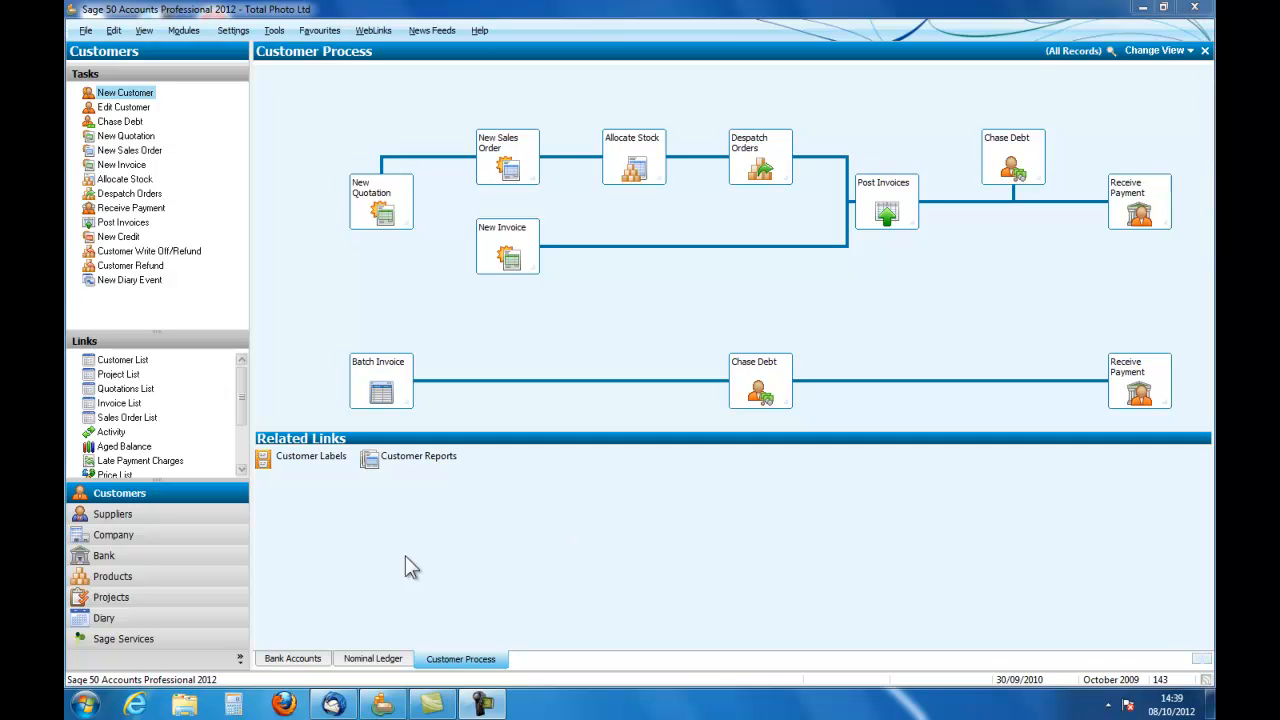
{"action": "mouse_move", "coordinate": [367, 655]}
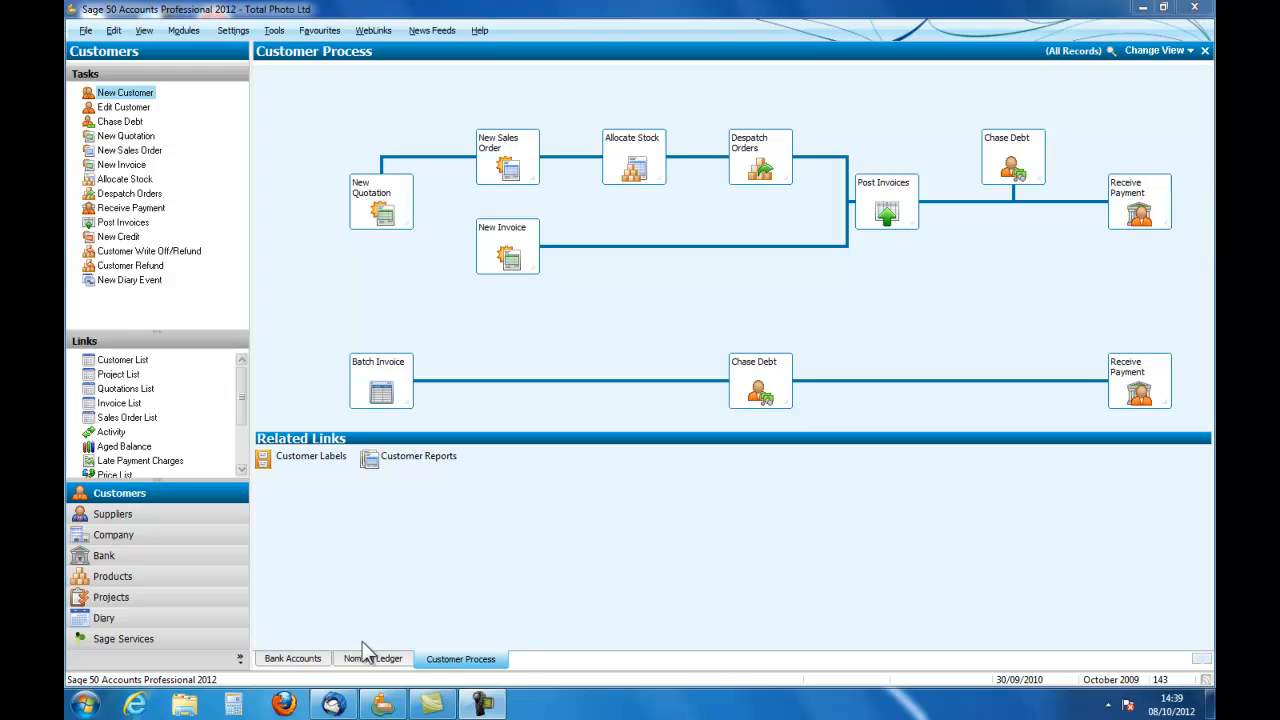
- Switch the workspace from Customer Process to the Nominal Ledger view
{"action": "left_click", "coordinate": [373, 658]}
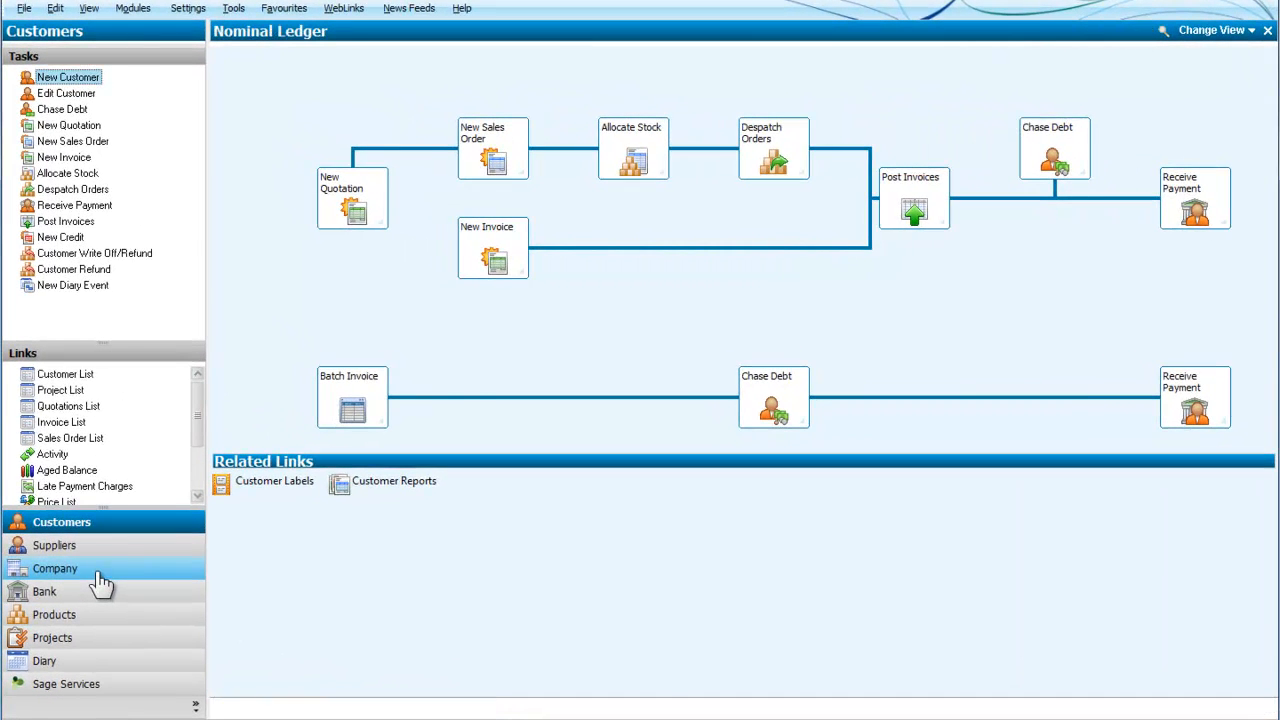
- Show the Company module with its tasks and the 181-account Nominal Ledger list
{"action": "left_click", "coordinate": [55, 568]}
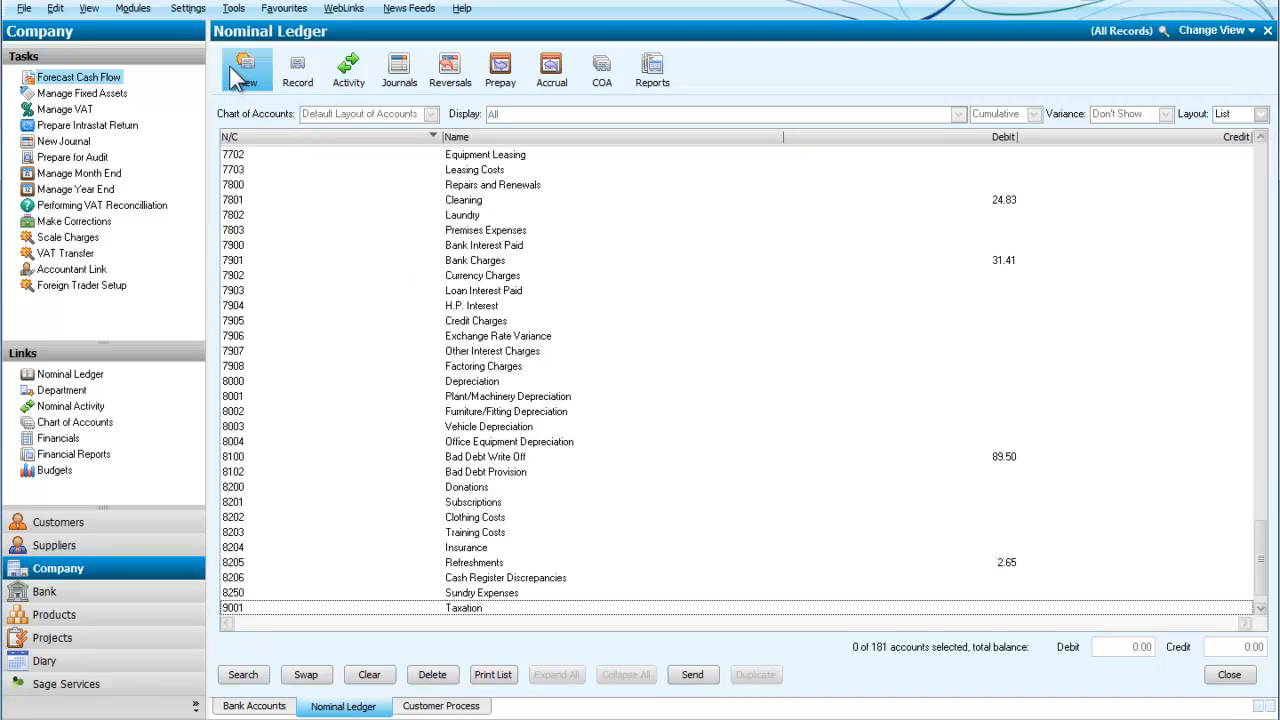
{"action": "mouse_move", "coordinate": [398, 70]}
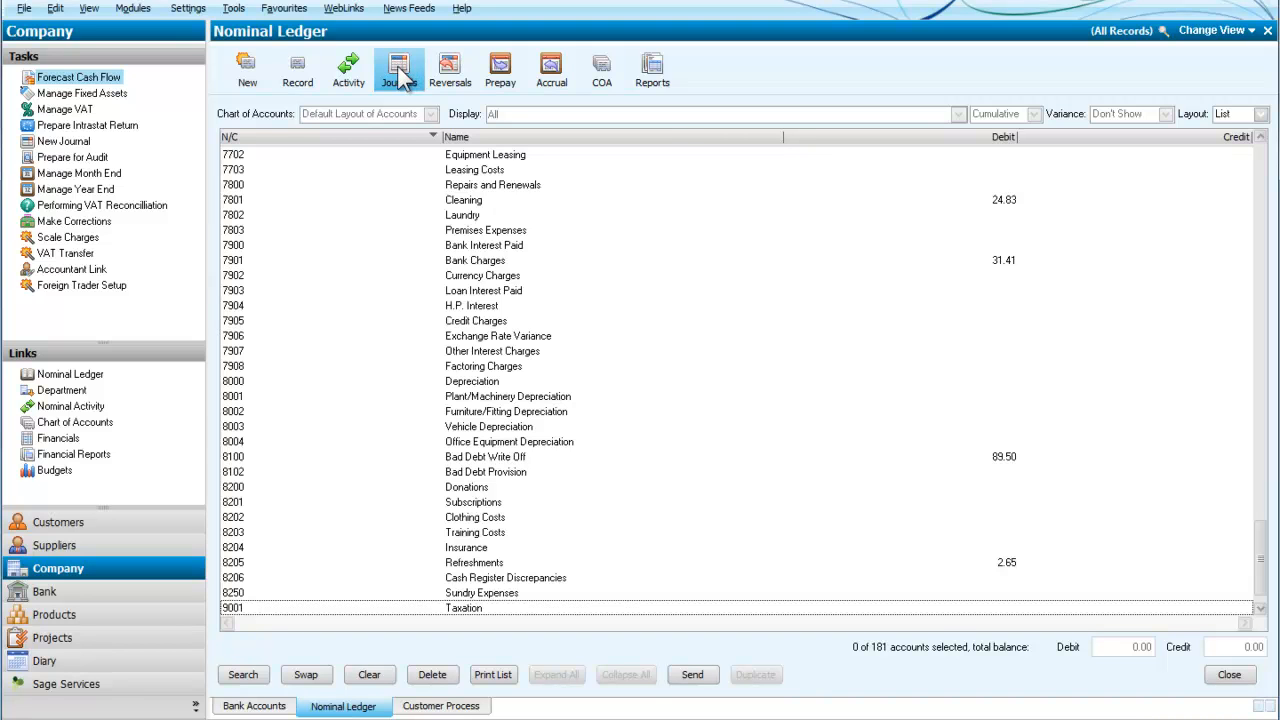
- Start a new nominal ledger journal with reference DJH1
{"action": "left_click", "coordinate": [397, 68]}
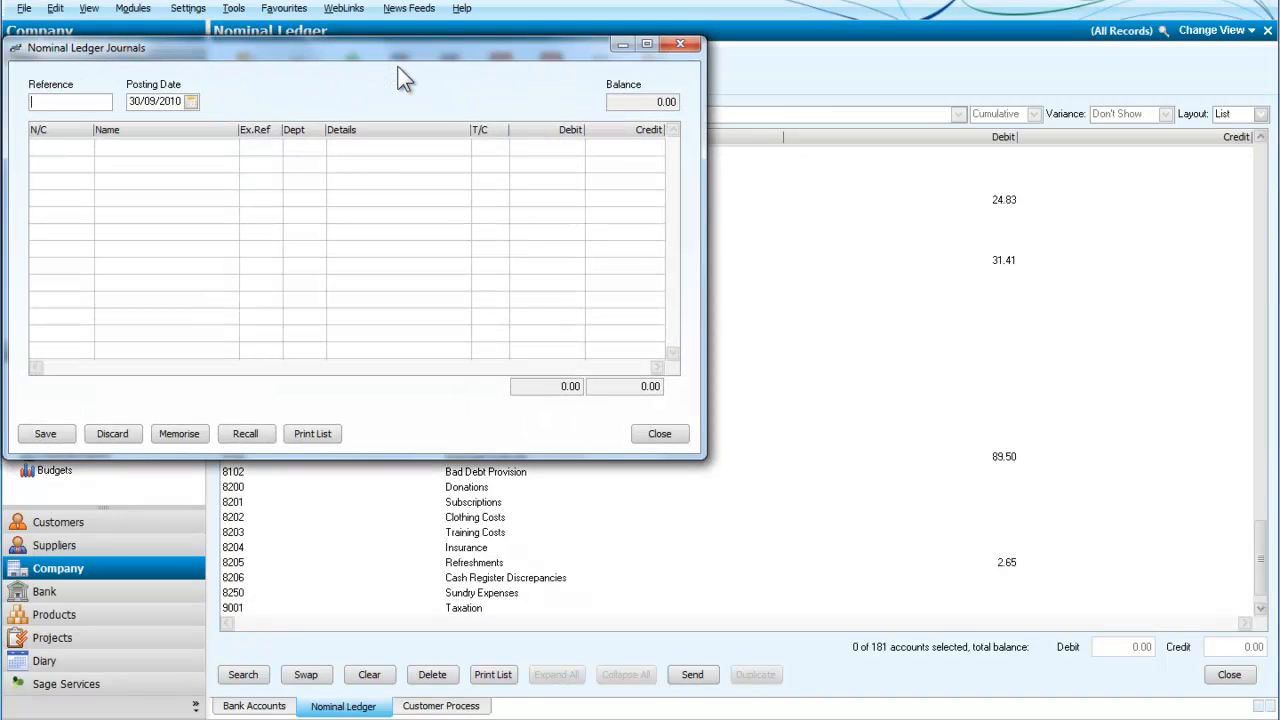
{"action": "mouse_move", "coordinate": [397, 73]}
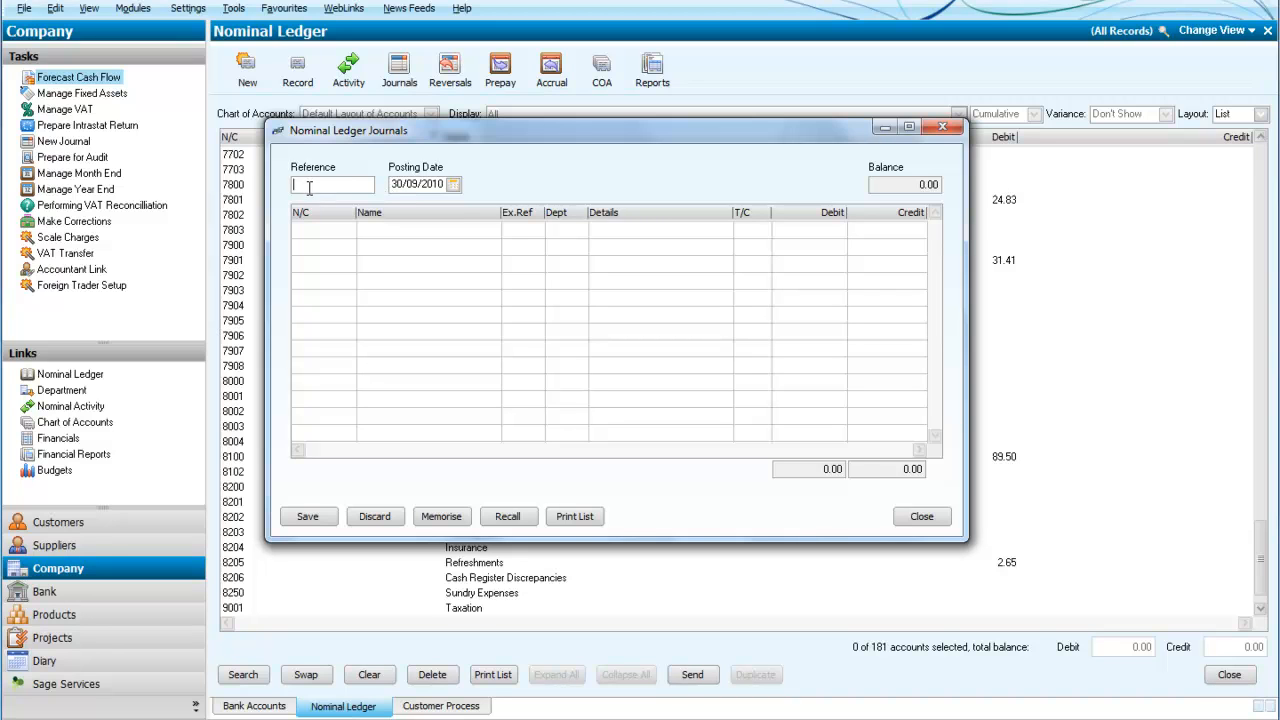
{"action": "mouse_move", "coordinate": [347, 172]}
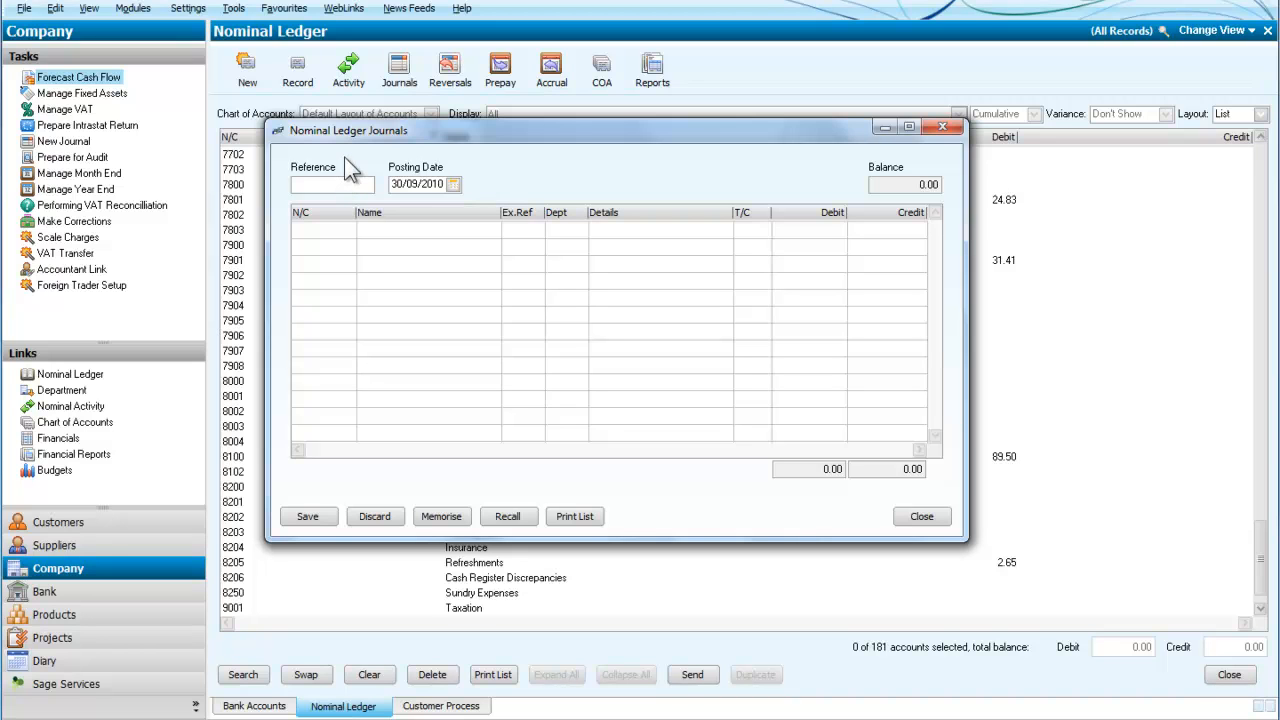
{"action": "mouse_move", "coordinate": [360, 175]}
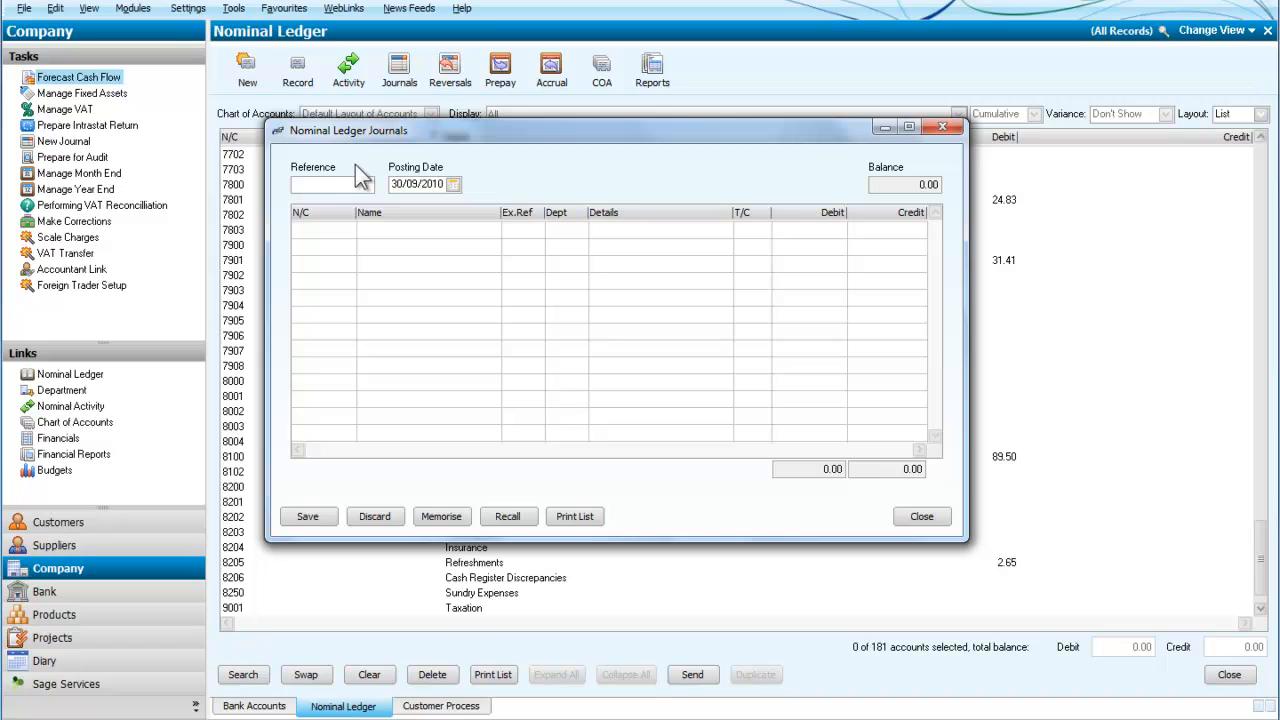
{"action": "mouse_move", "coordinate": [575, 168]}
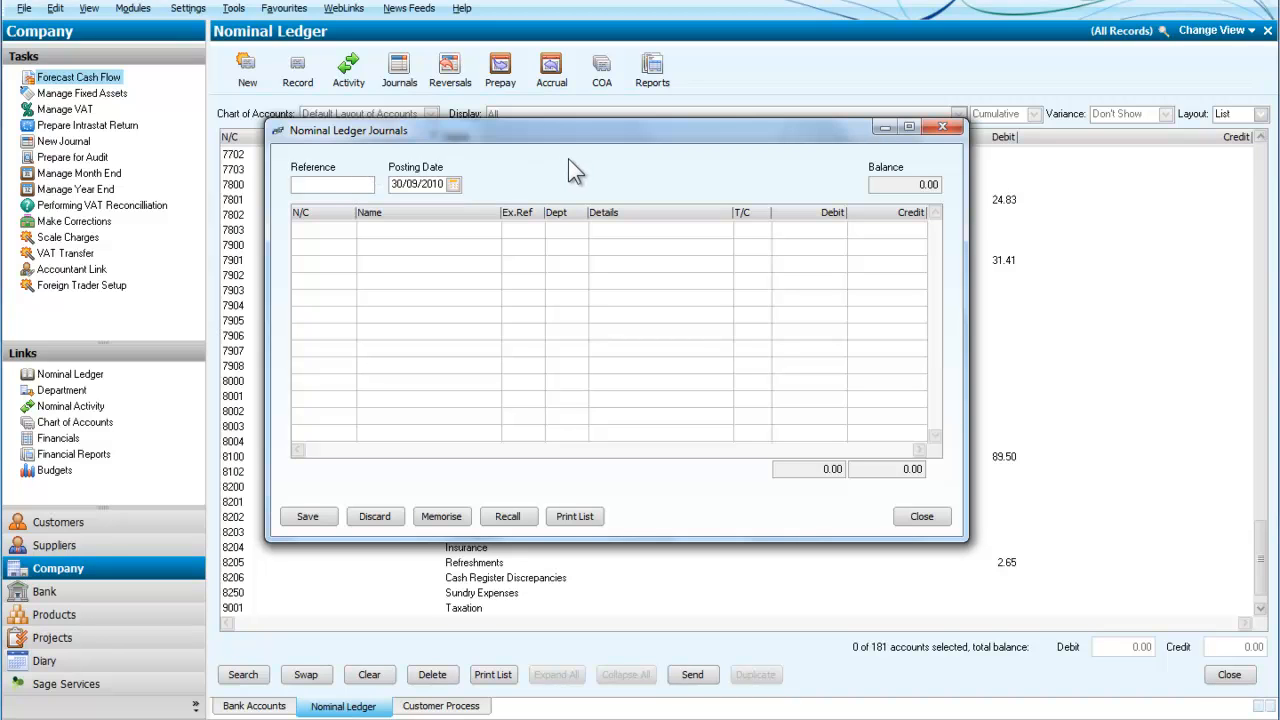
{"action": "left_click", "coordinate": [332, 184]}
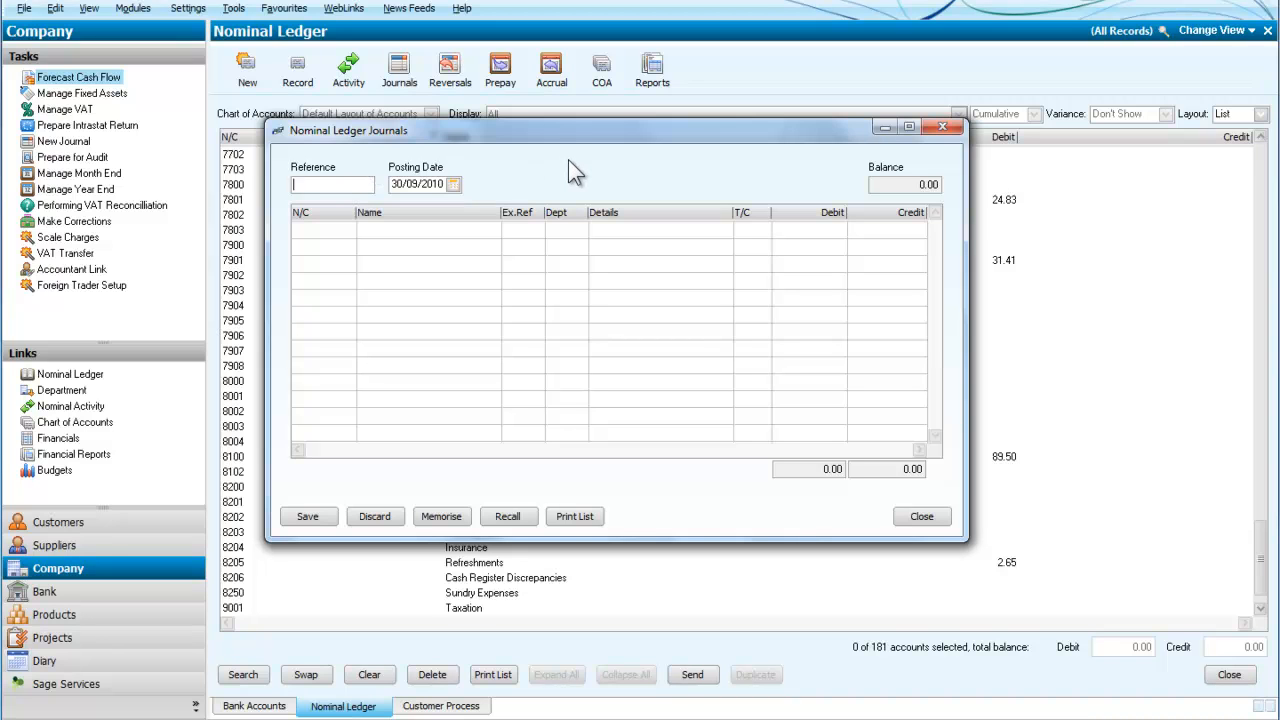
{"action": "type", "text": "DJH"}
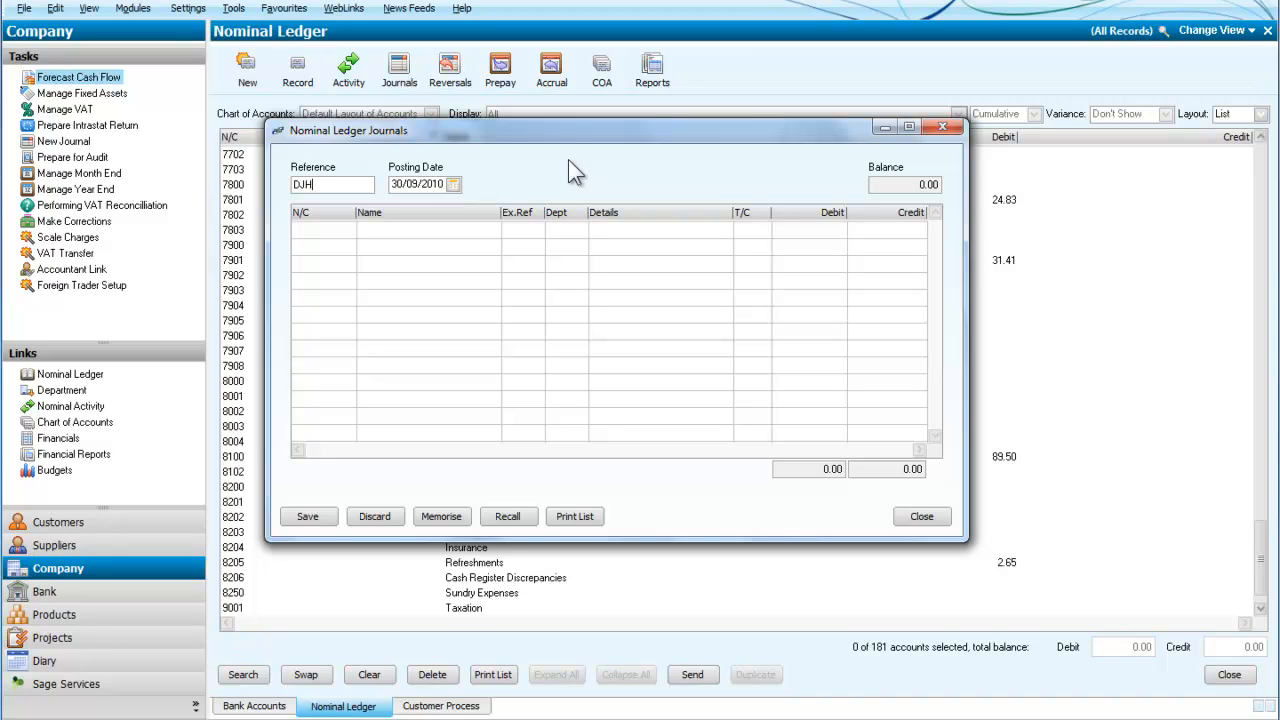
{"action": "type", "text": "1"}
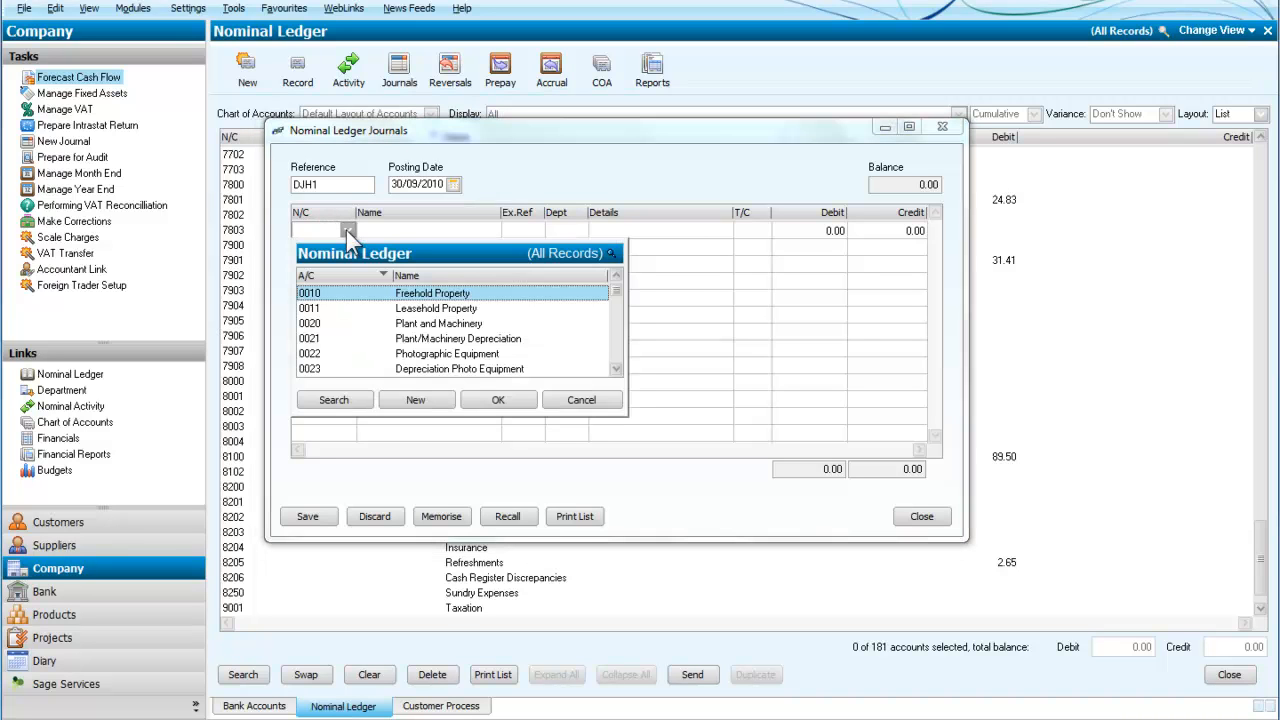
{"action": "mouse_move", "coordinate": [617, 334]}
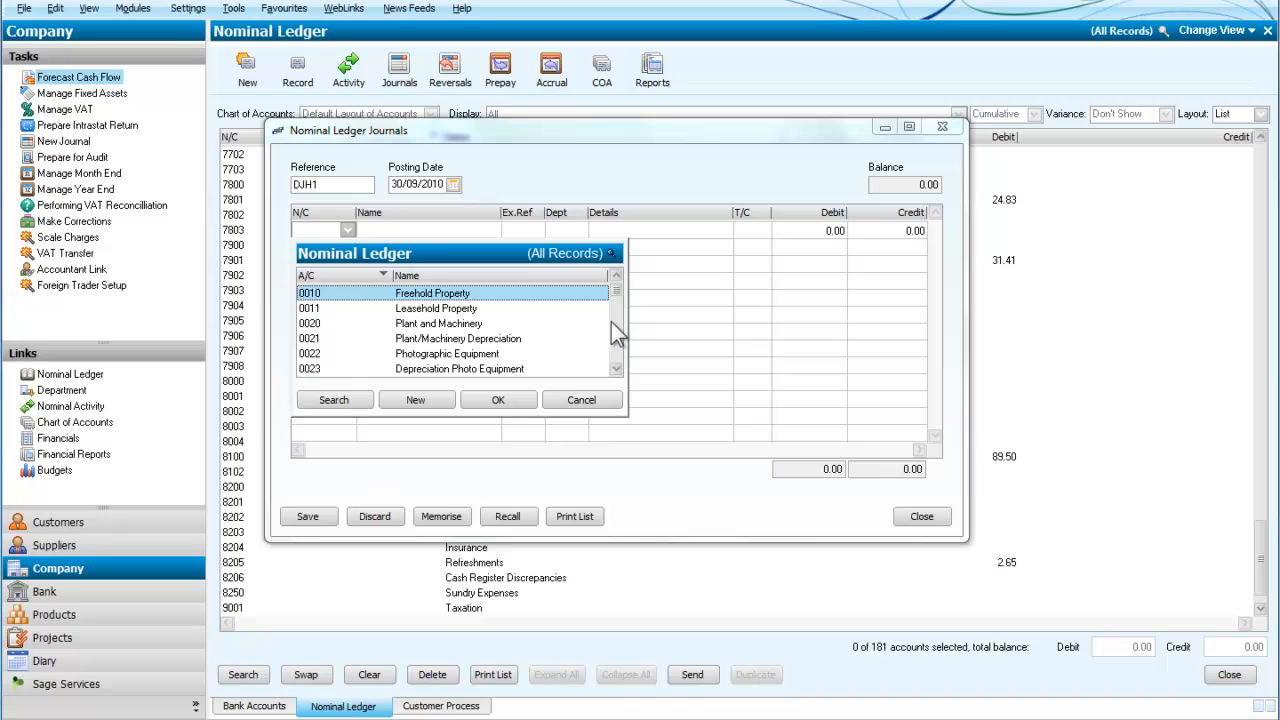
- Set the first journal line to nominal code 1200 Bank Current Account
{"action": "scroll", "scroll_direction": "down", "scroll_amount": 3}
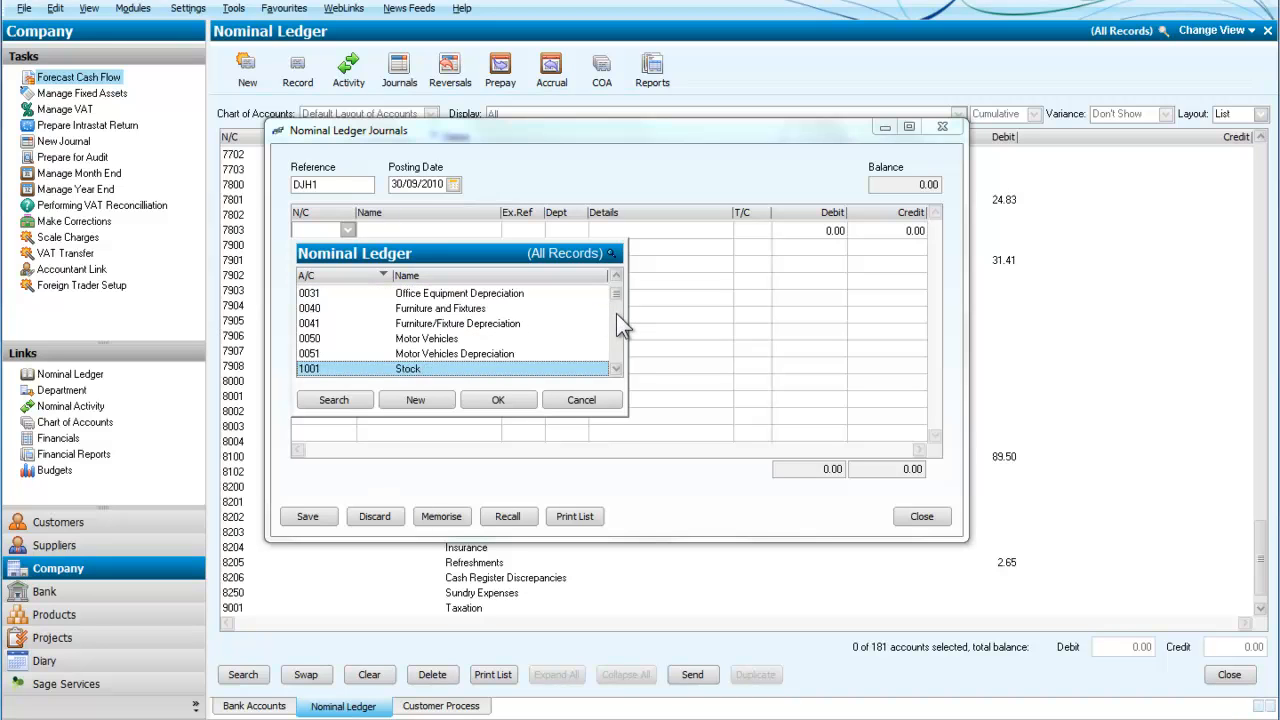
{"action": "scroll", "scroll_direction": "down", "scroll_amount": 3}
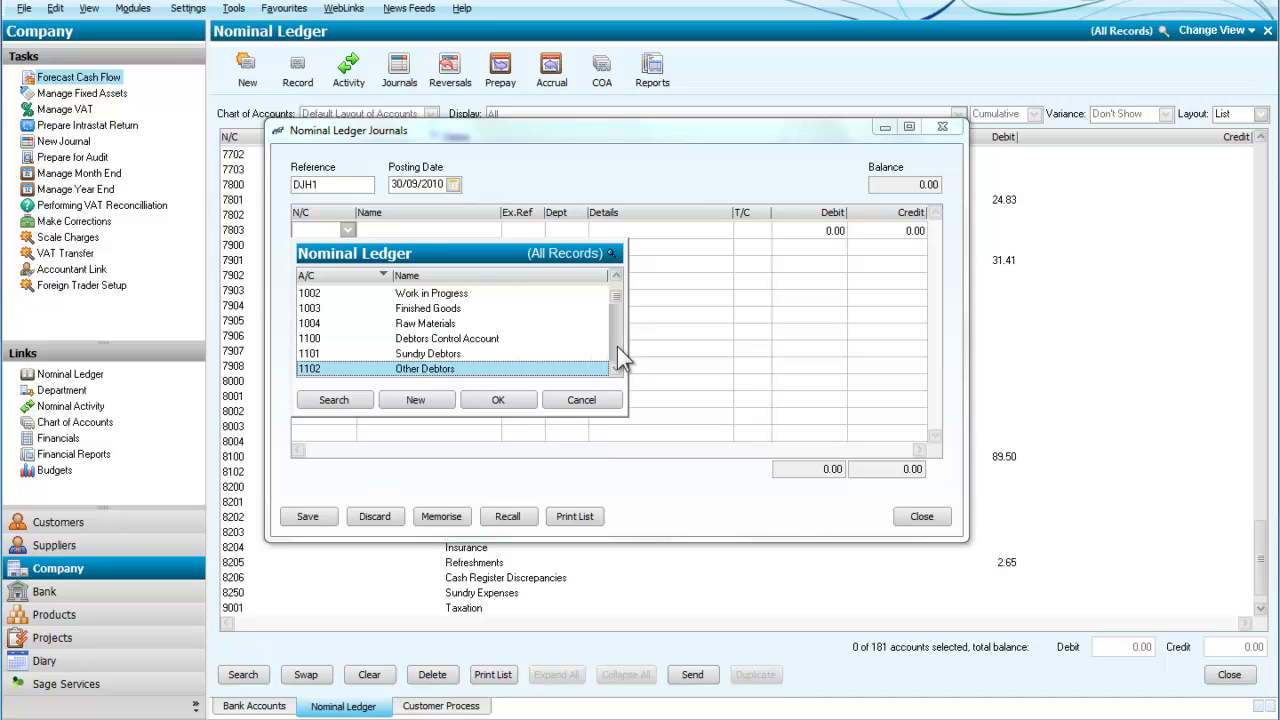
{"action": "scroll", "scroll_direction": "down", "scroll_amount": 3}
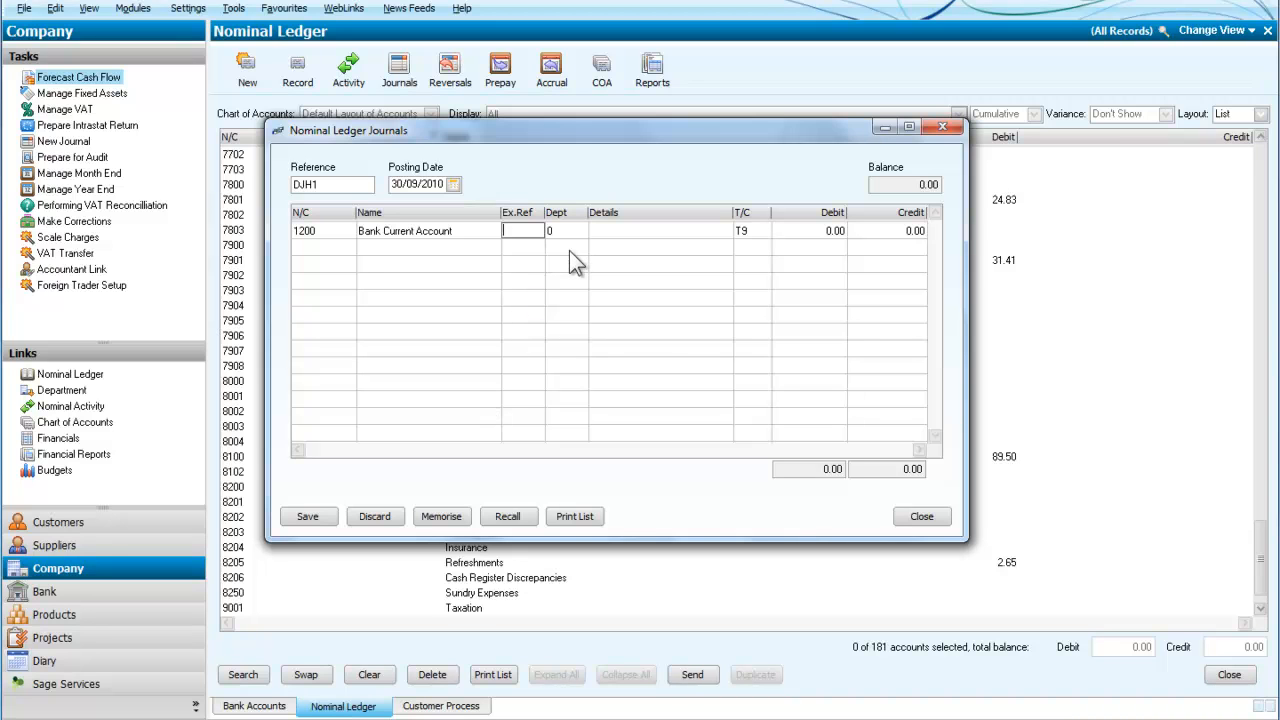
- Describe the 1200 line as 'Issue of ordinary shares' with a 10,000.00 debit
{"action": "type", "text": "ad"}
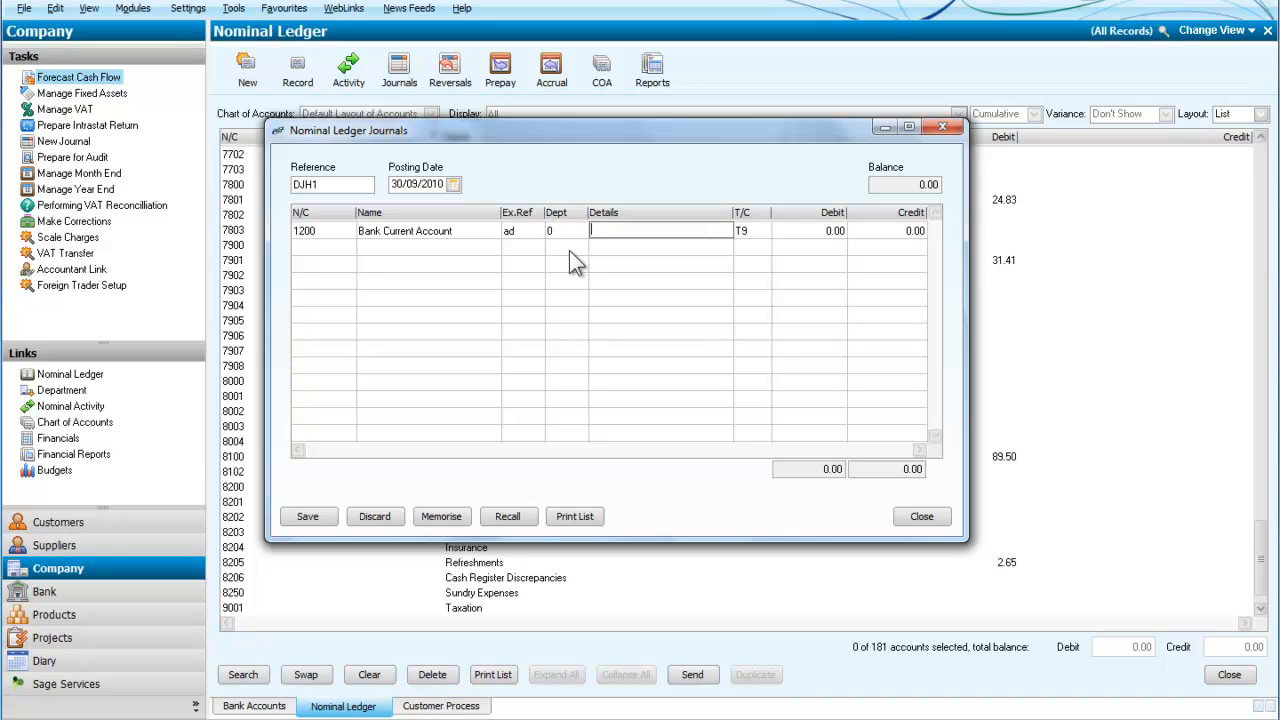
{"action": "left_click", "coordinate": [660, 230]}
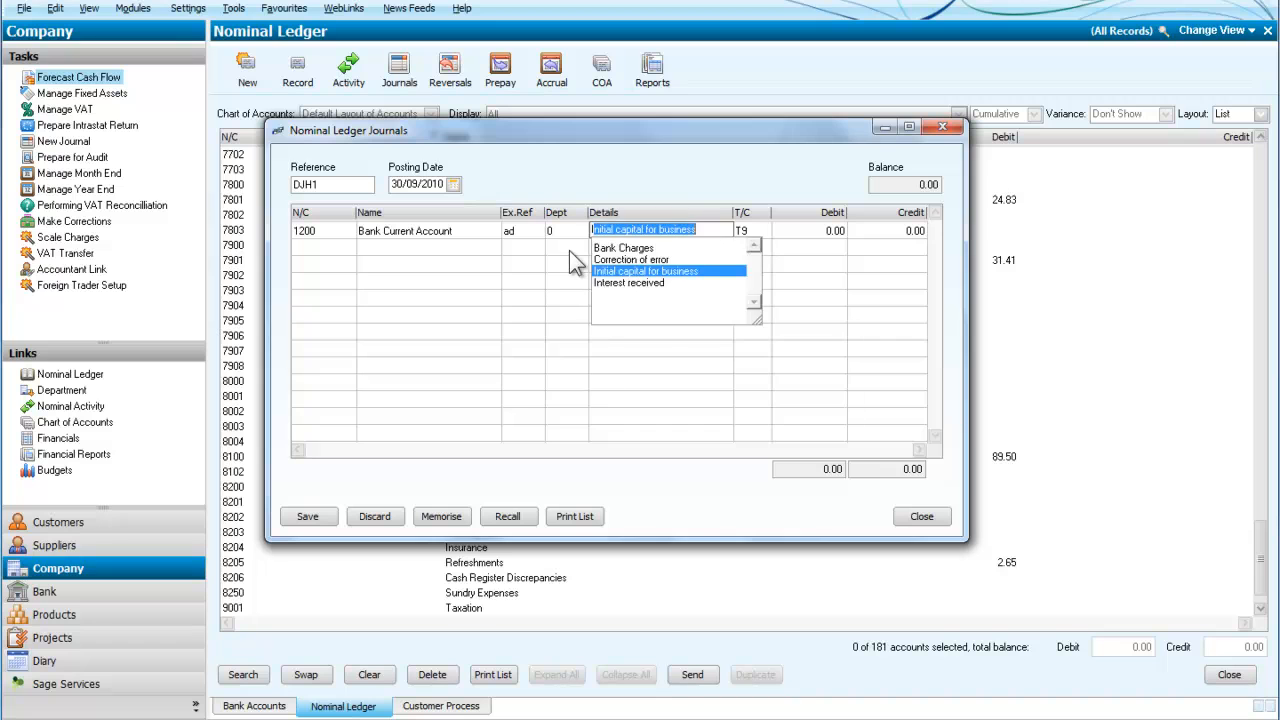
{"action": "type", "text": "Issue"}
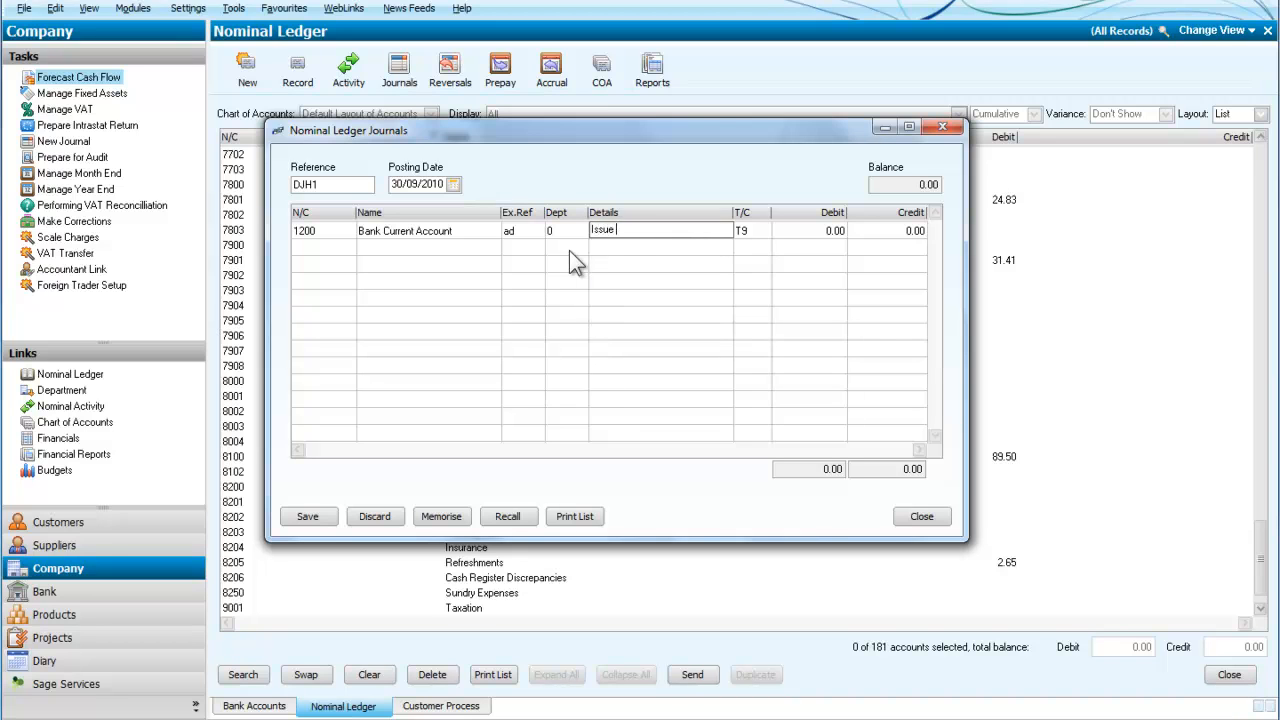
{"action": "type", "text": "of ordinary"}
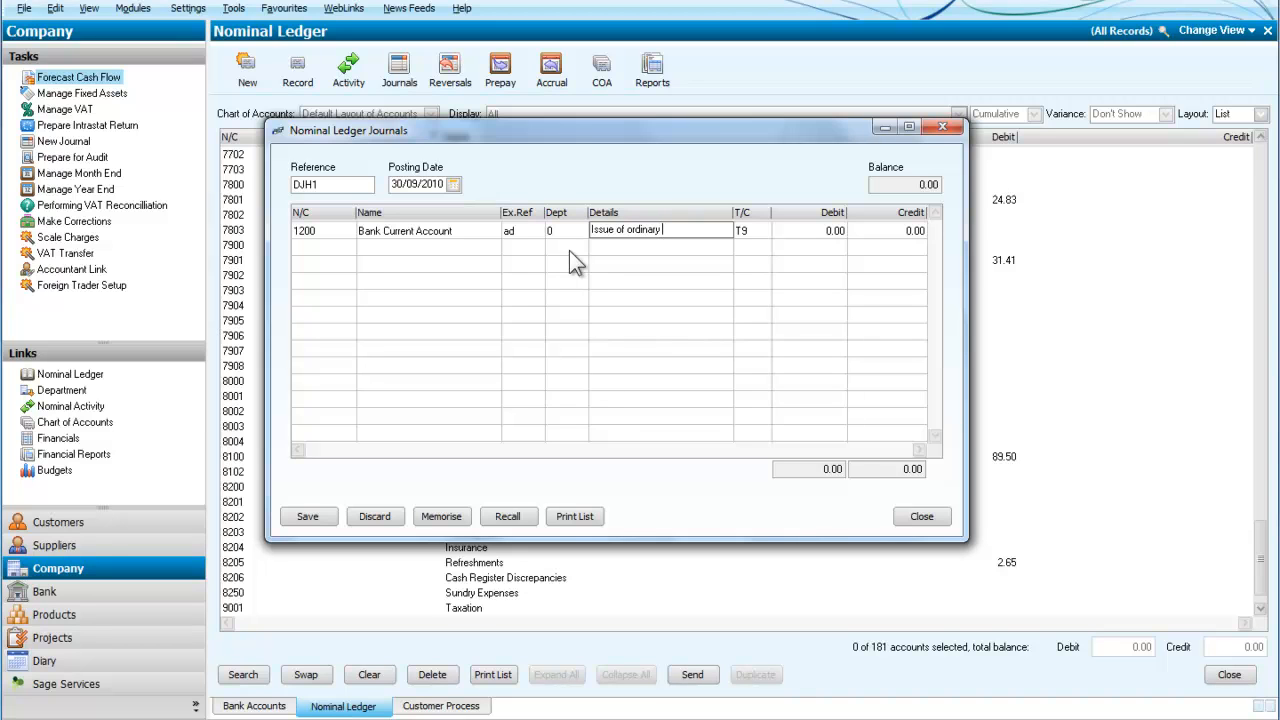
{"action": "type", "text": "shares"}
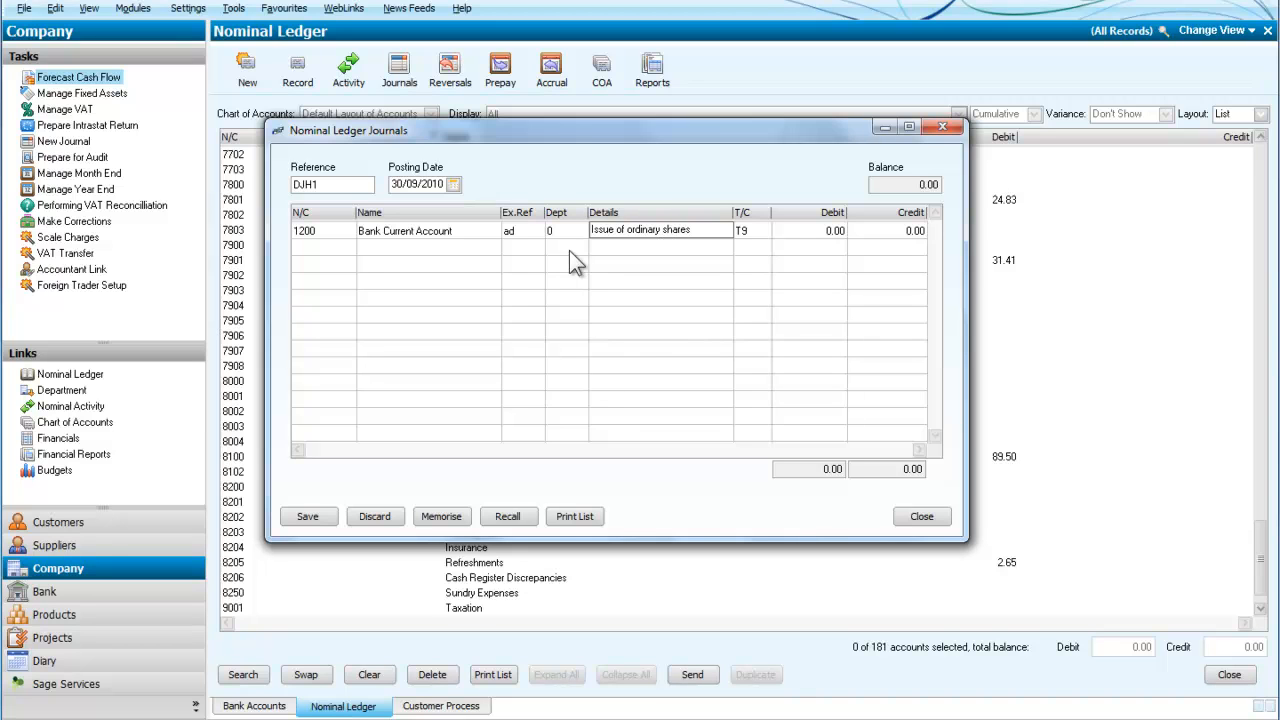
{"action": "left_click", "coordinate": [742, 230]}
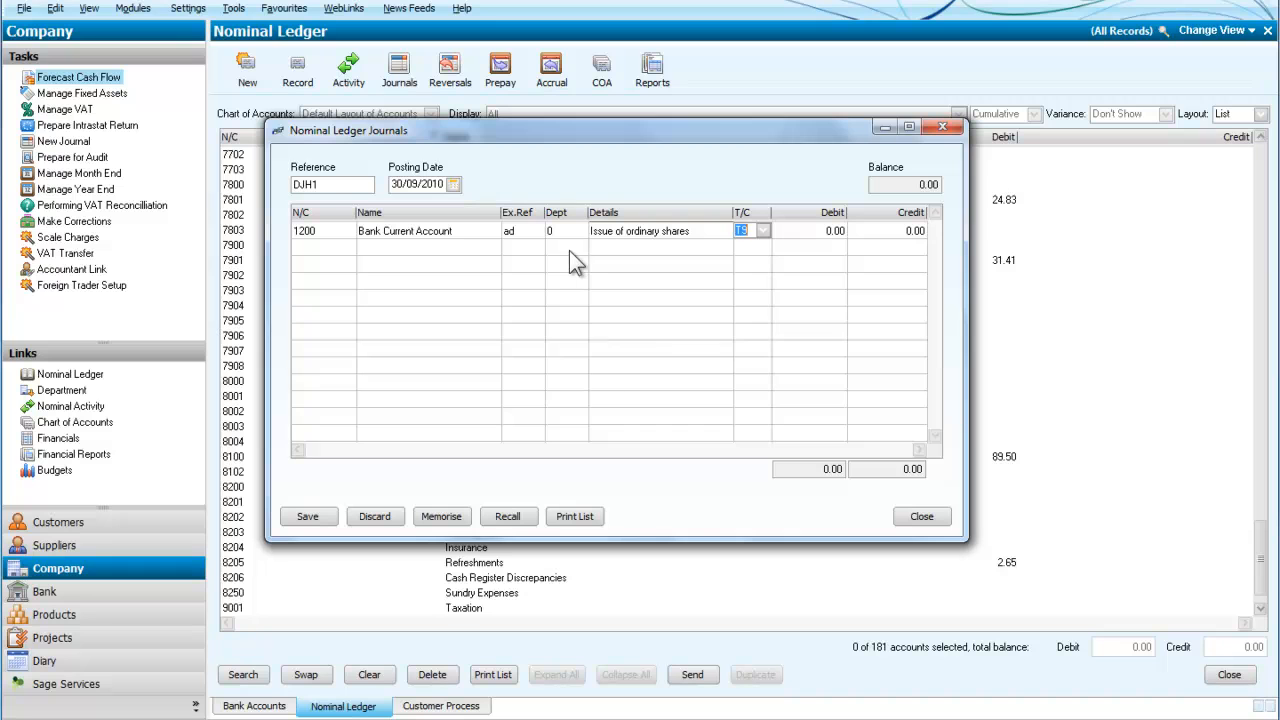
{"action": "mouse_move", "coordinate": [775, 245]}
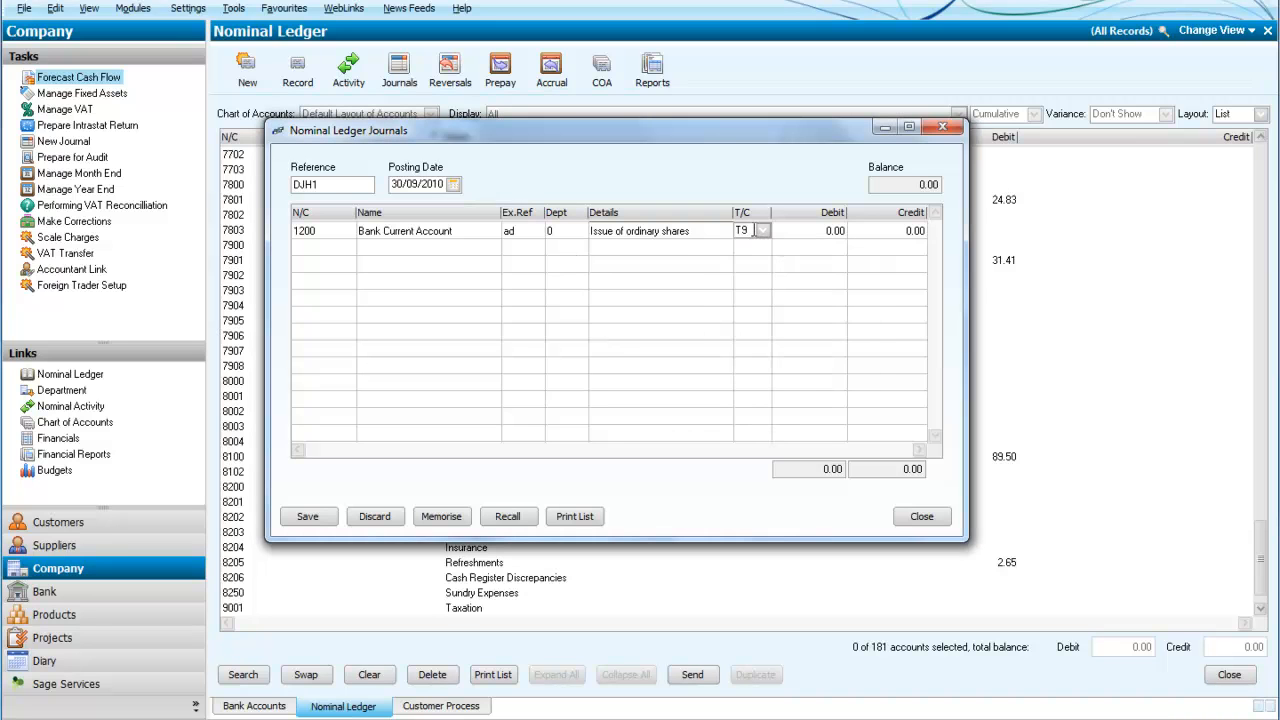
{"action": "mouse_move", "coordinate": [840, 265]}
{"action": "type", "text": "1"}
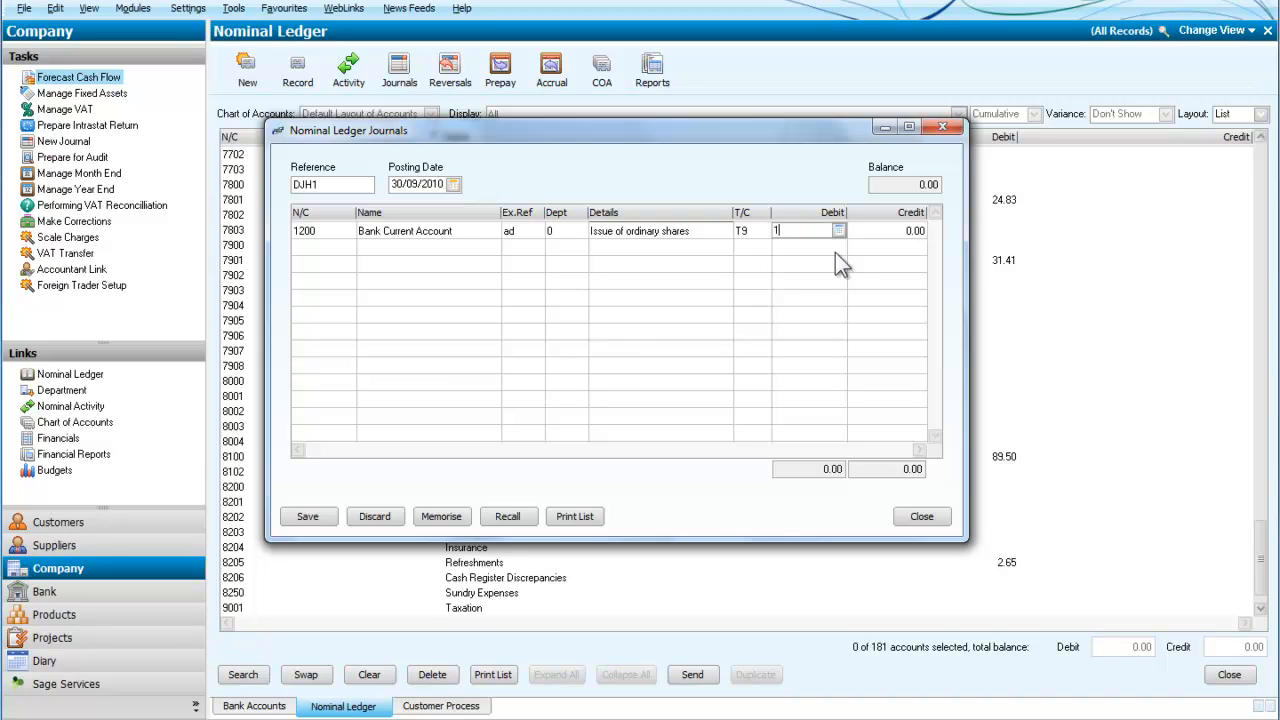
{"action": "type", "text": "0000"}
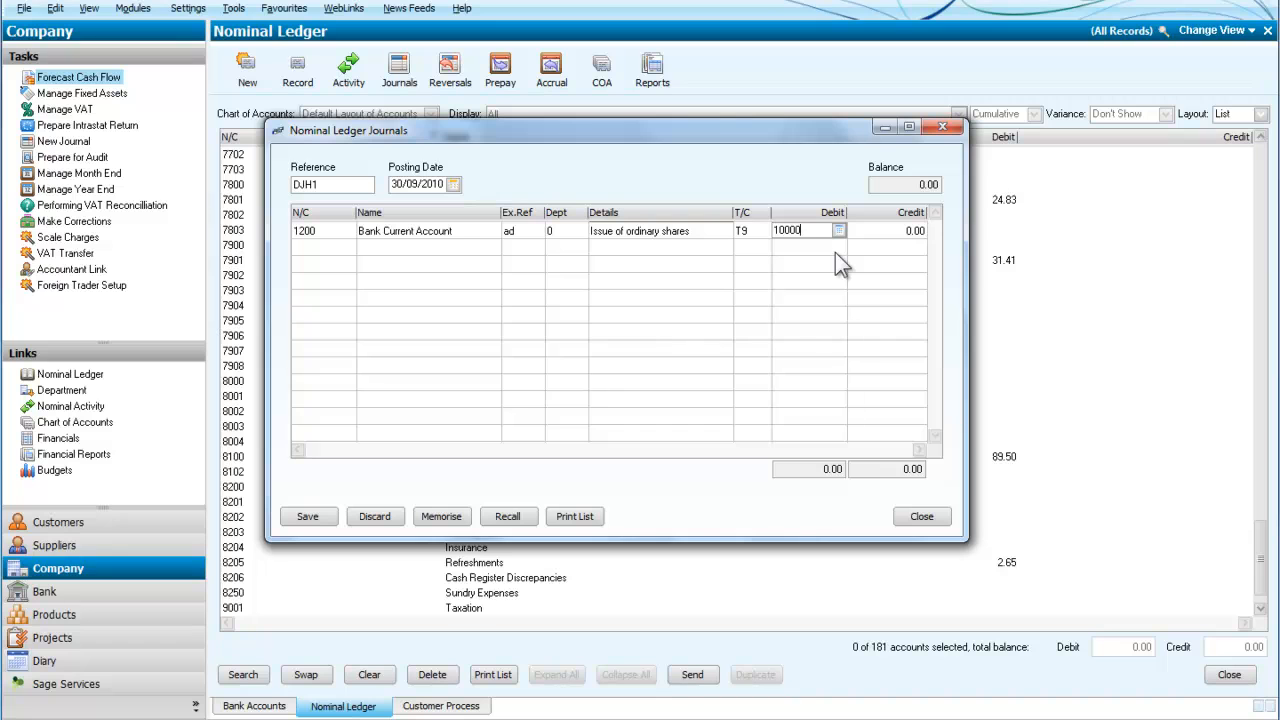
{"action": "mouse_move", "coordinate": [858, 285]}
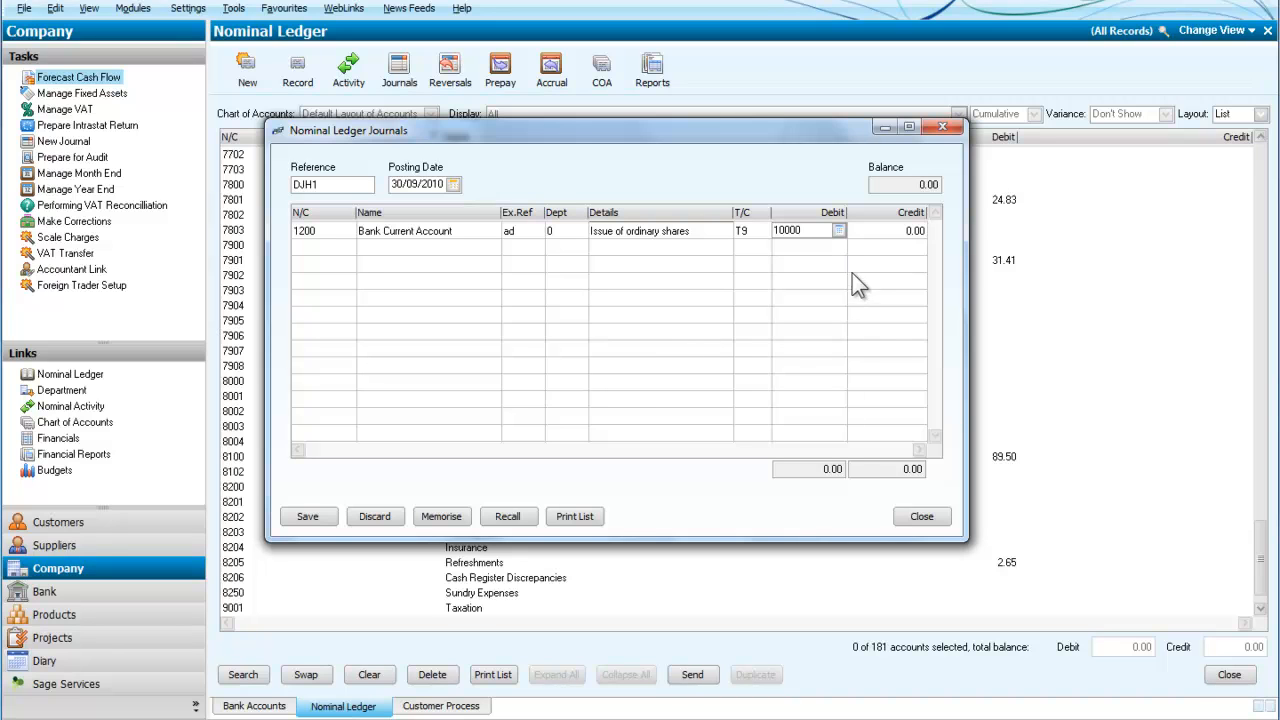
{"action": "key", "text": "Tab"}
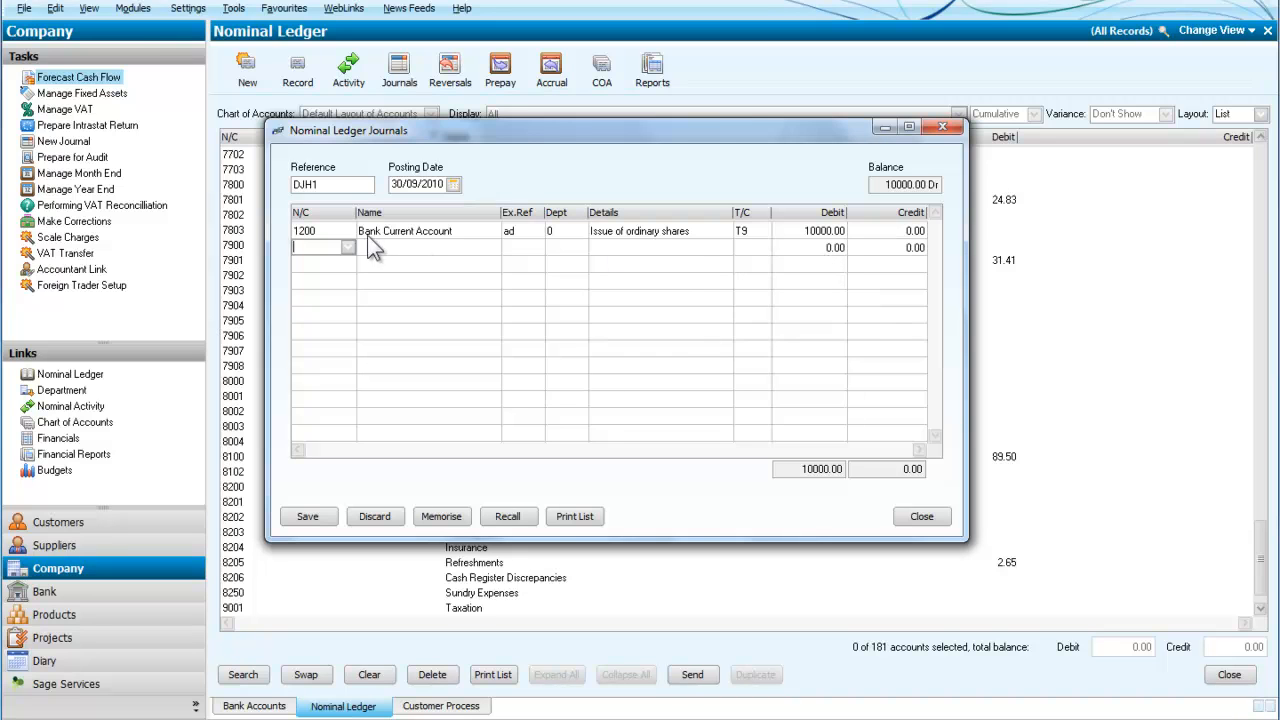
- Add a second line for 3000 Ordinary Shares, described 'Issue of ordinary shares'
{"action": "left_click", "coordinate": [347, 247]}
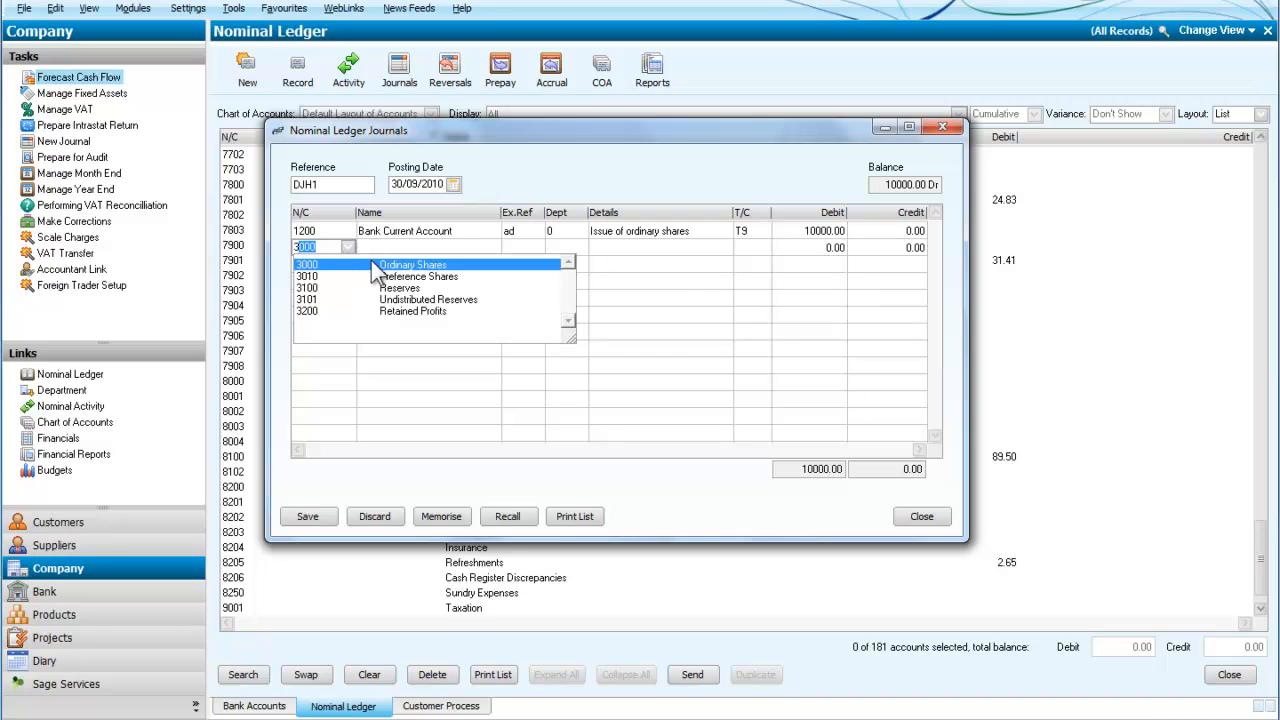
{"action": "left_click", "coordinate": [410, 264]}
{"action": "type", "text": "i"}
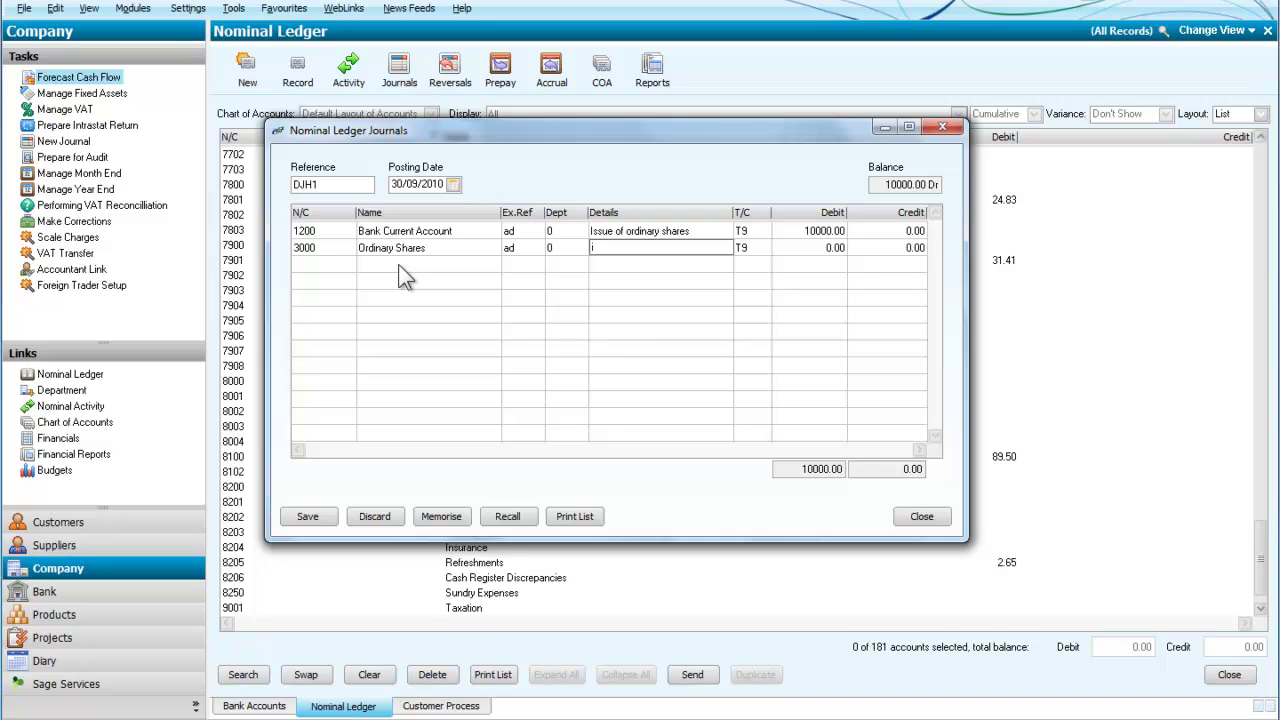
{"action": "left_click", "coordinate": [660, 247]}
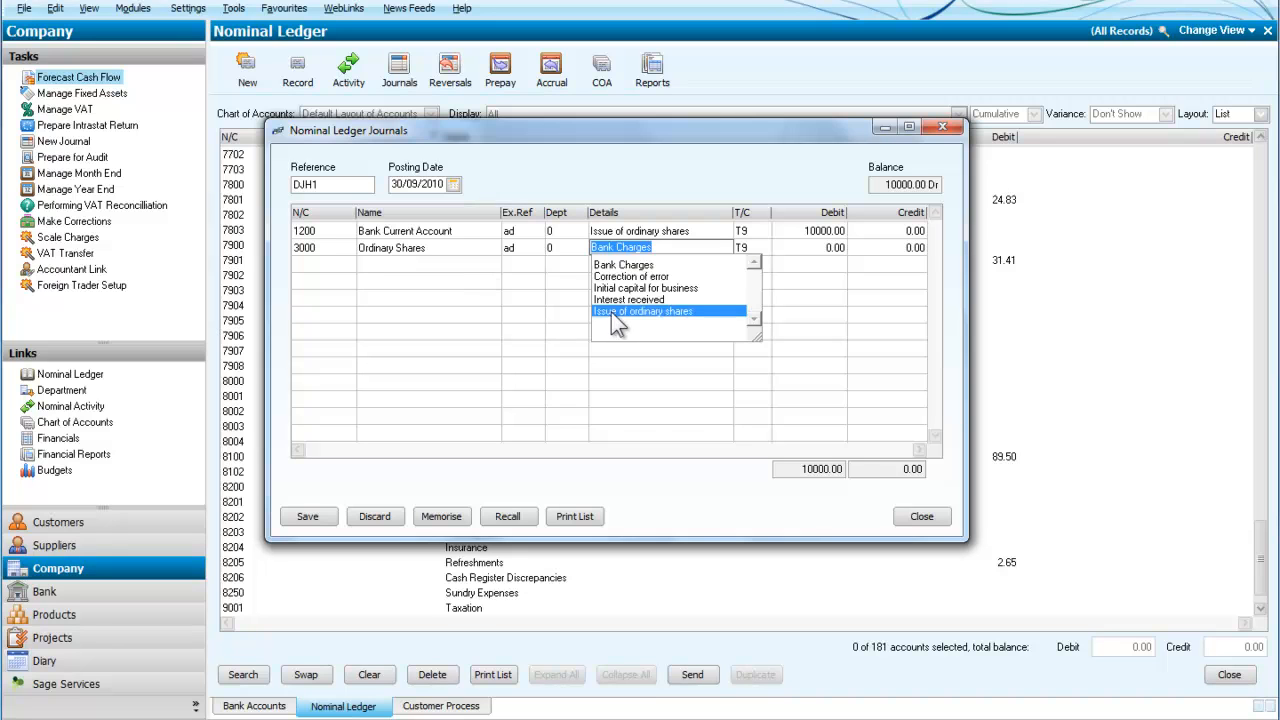
{"action": "left_click", "coordinate": [642, 311]}
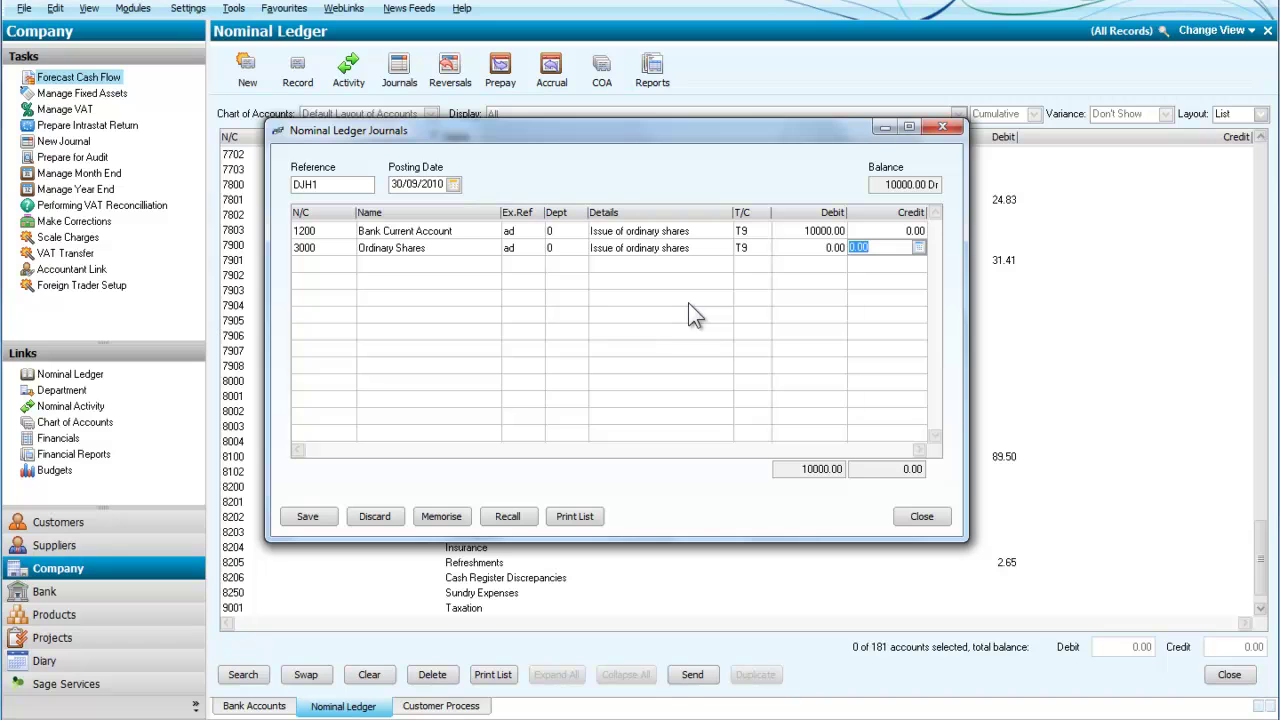
{"action": "mouse_move", "coordinate": [891, 278]}
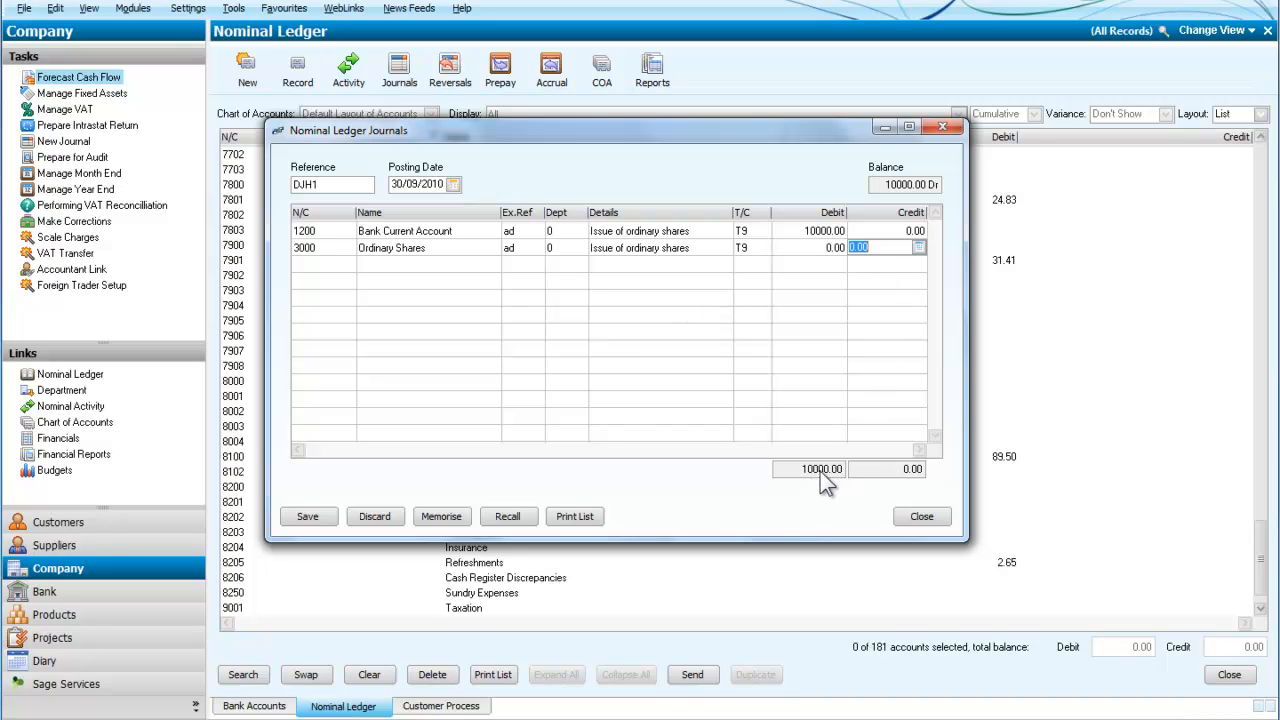
{"action": "mouse_move", "coordinate": [890, 457]}
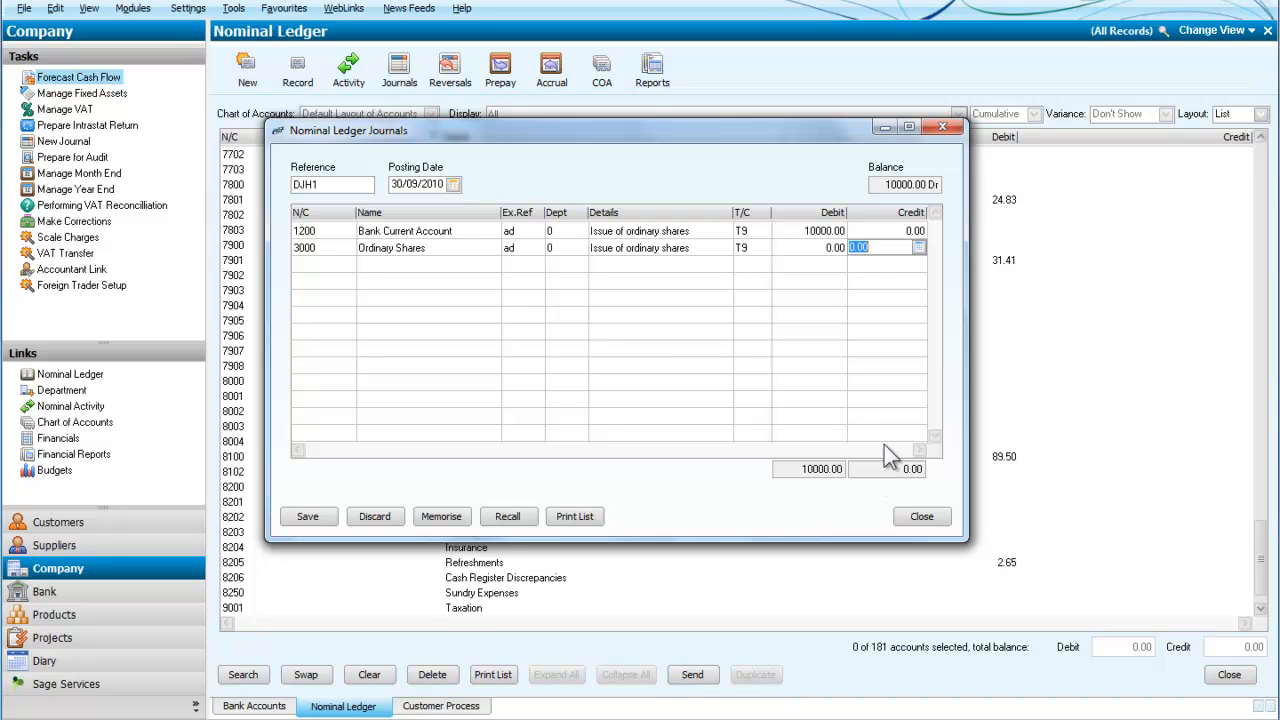
- Enter a 5000 credit and try saving, dismissing the 'Journals do not Balance' error
{"action": "type", "text": "500"}
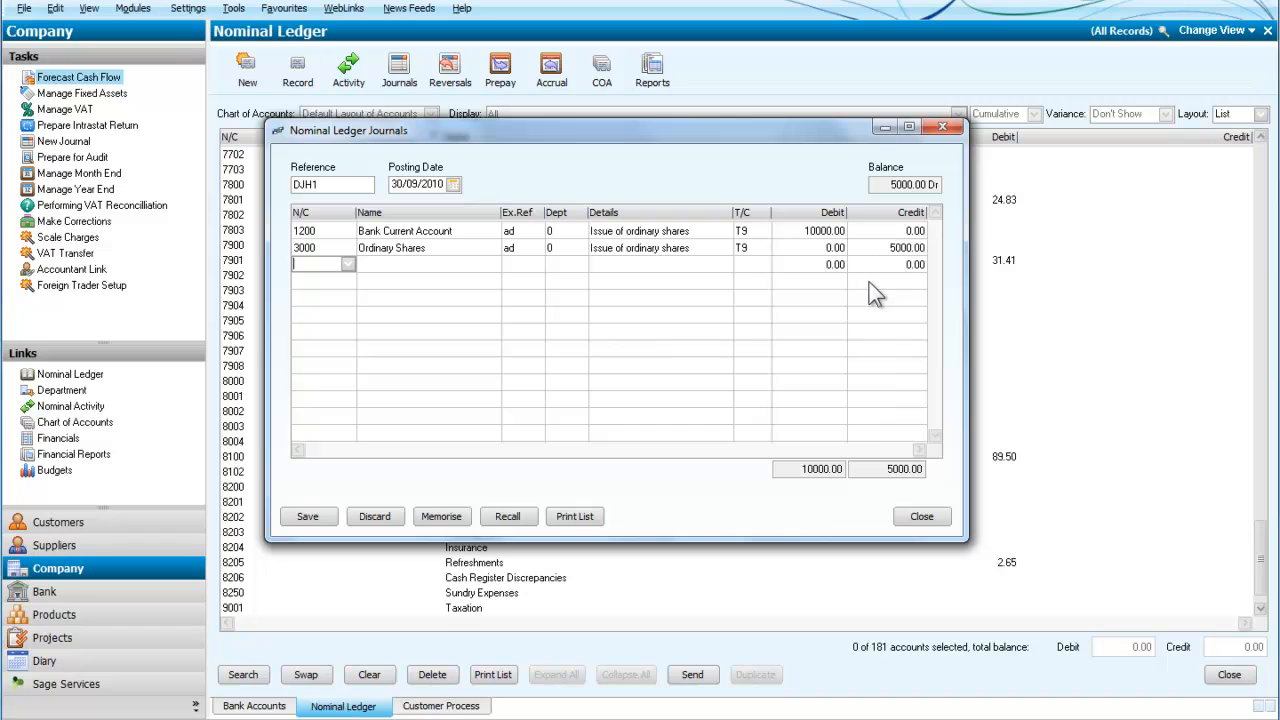
{"action": "mouse_move", "coordinate": [878, 478]}
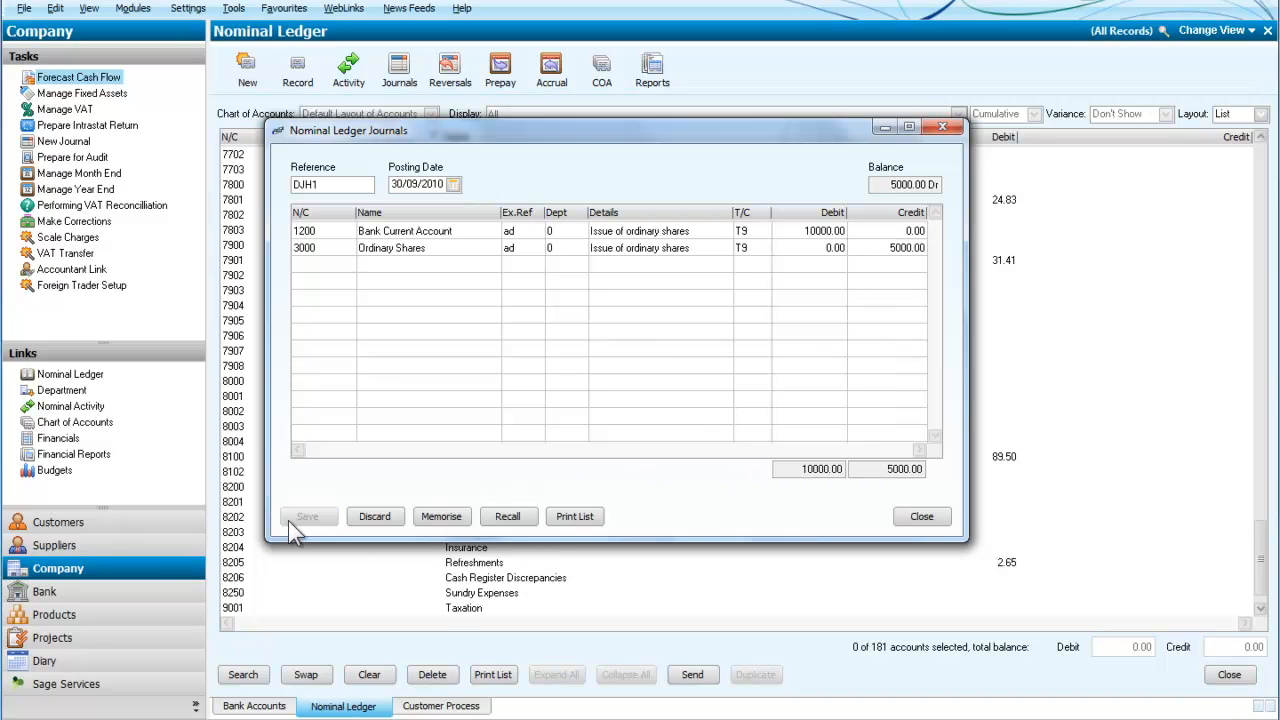
{"action": "left_click", "coordinate": [308, 516]}
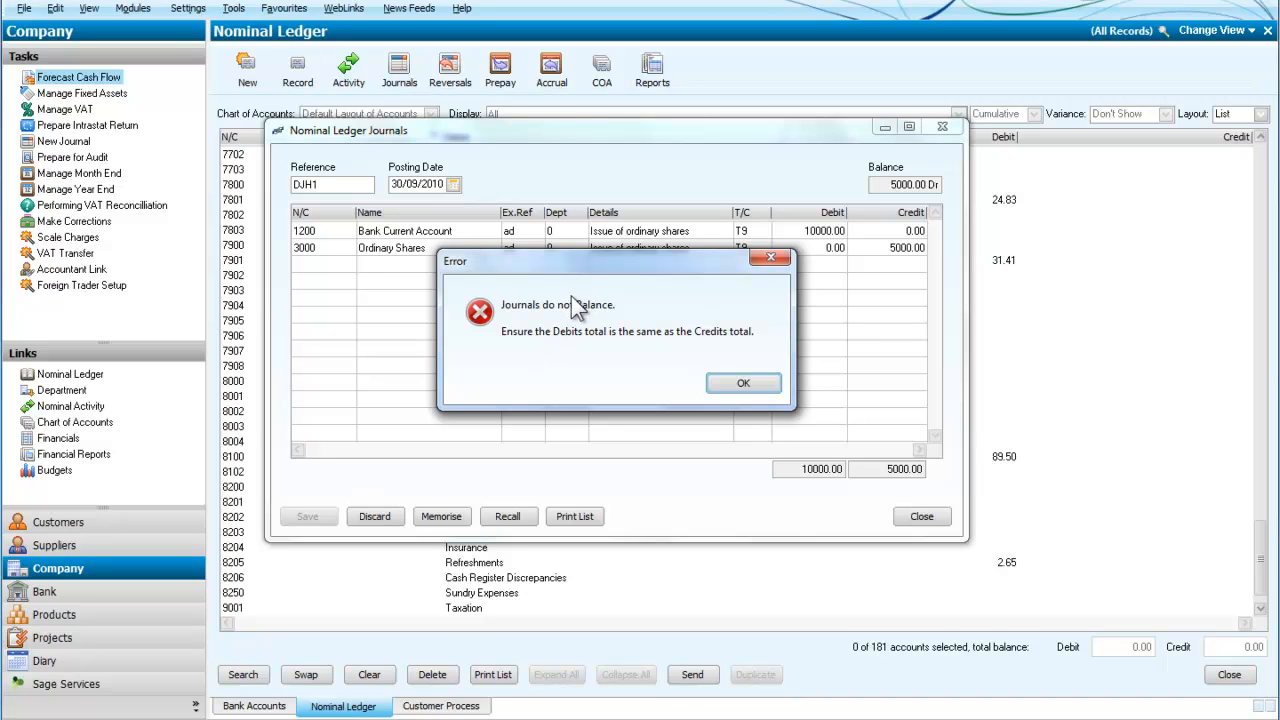
{"action": "mouse_move", "coordinate": [578, 325]}
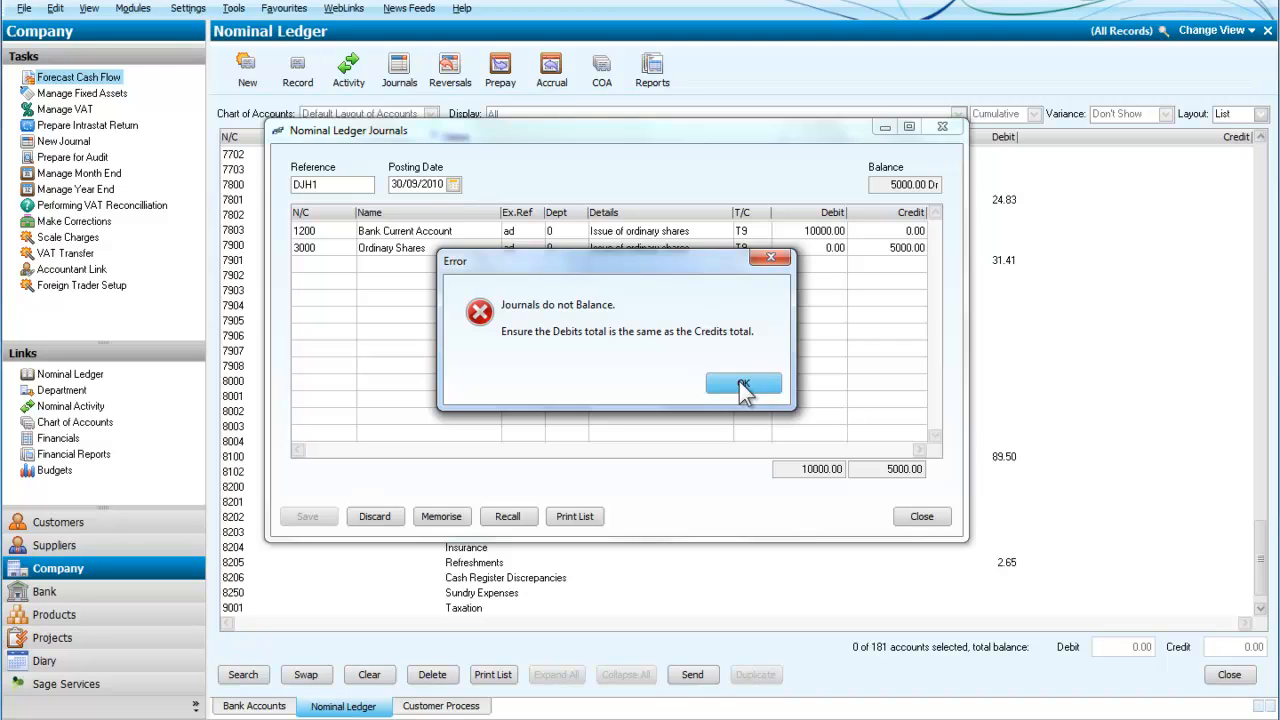
{"action": "left_click", "coordinate": [743, 385]}
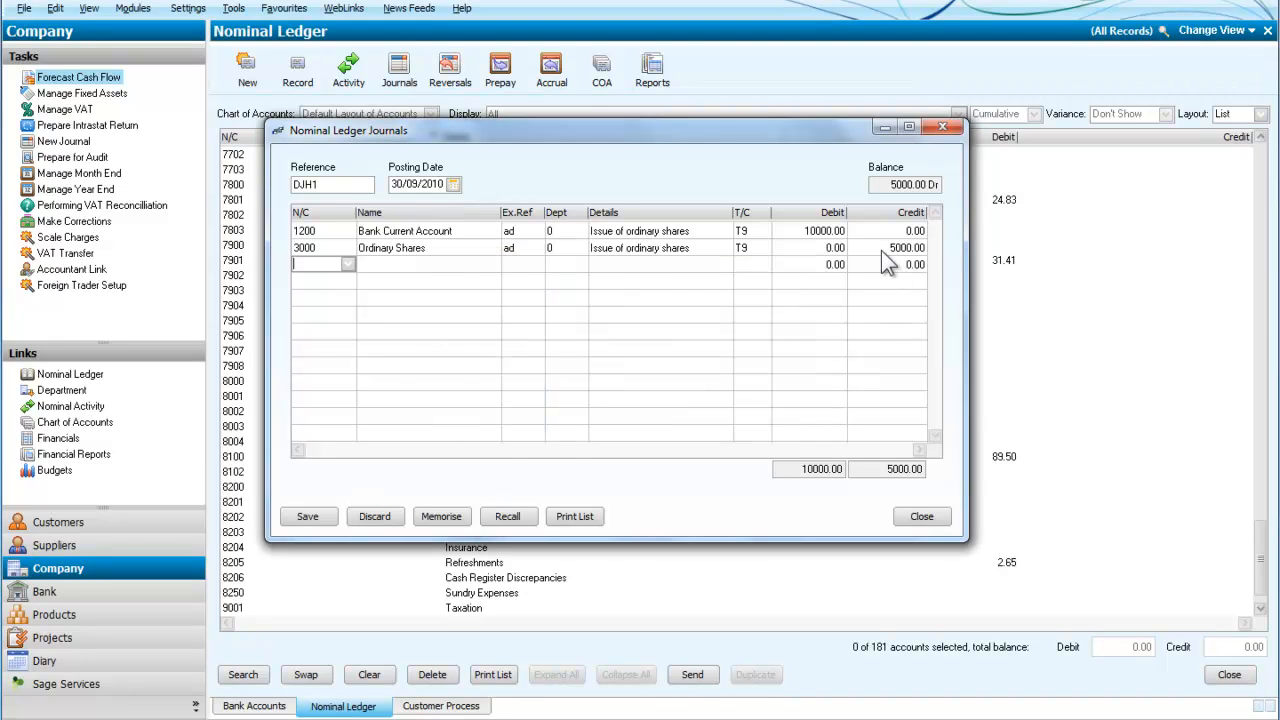
- Change the Ordinary Shares credit to 10000 and save the balanced journal DJH1
{"action": "left_click", "coordinate": [885, 247]}
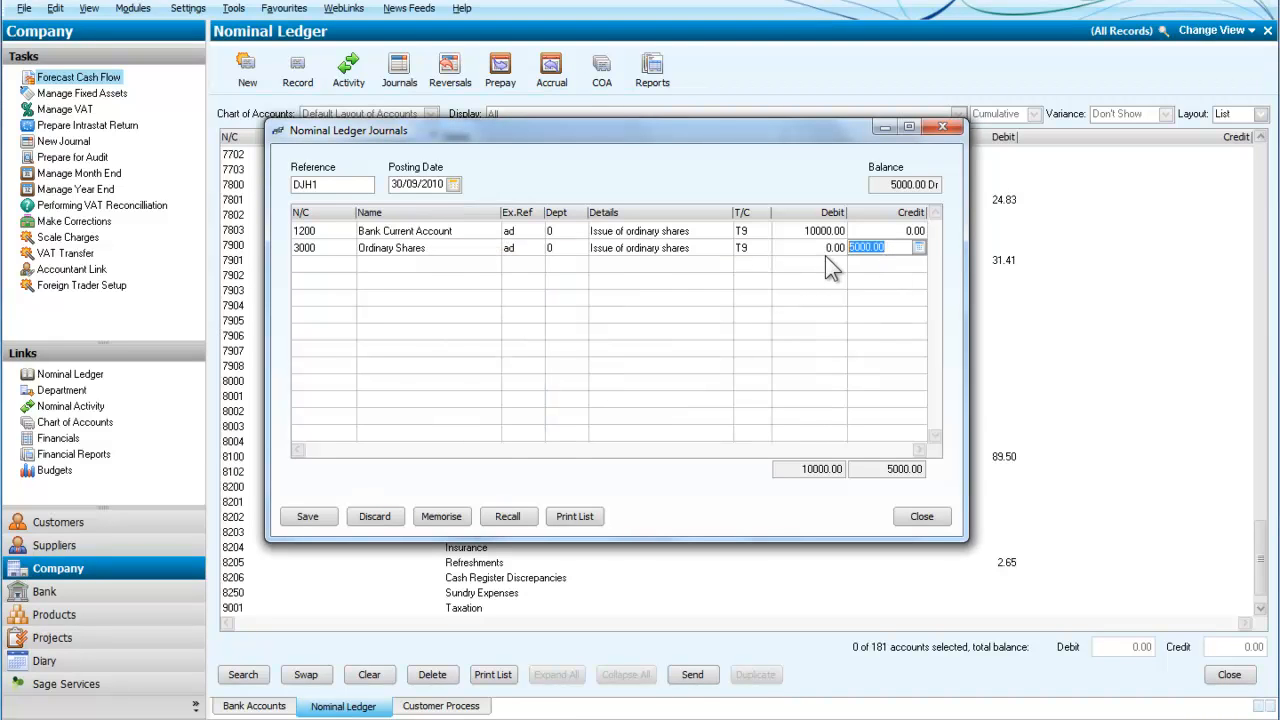
{"action": "type", "text": "10"}
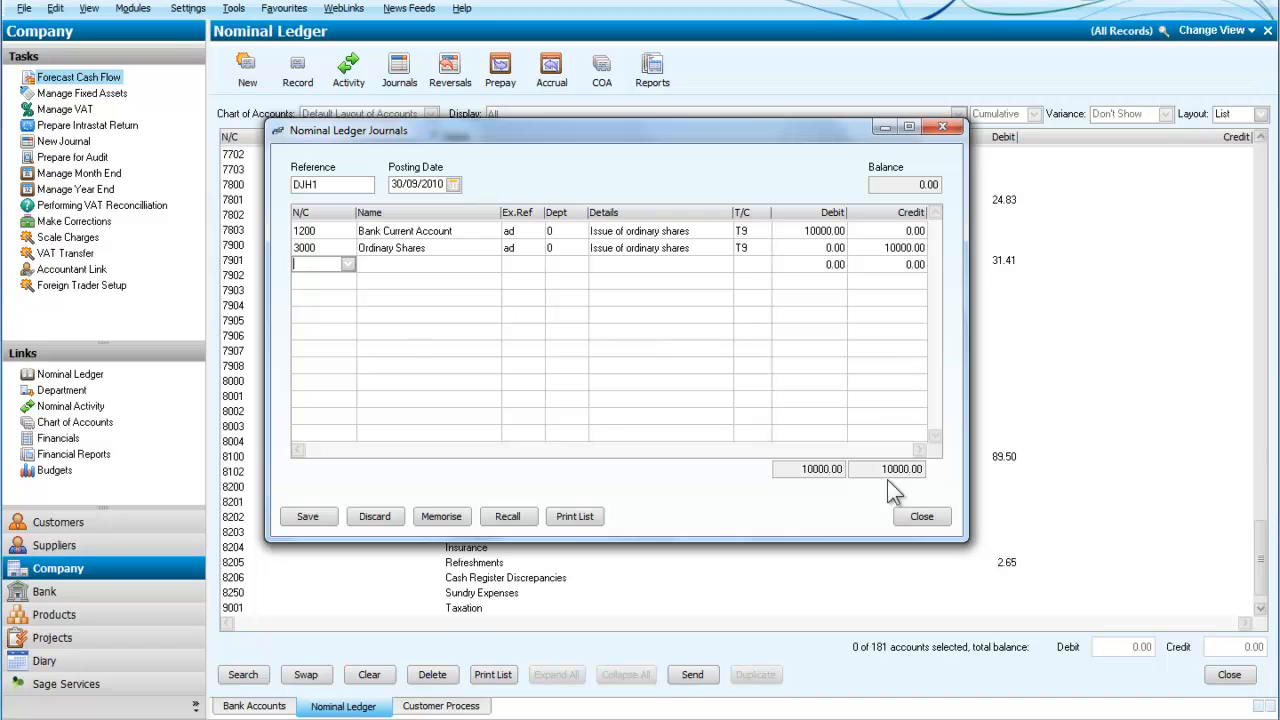
{"action": "mouse_move", "coordinate": [458, 280]}
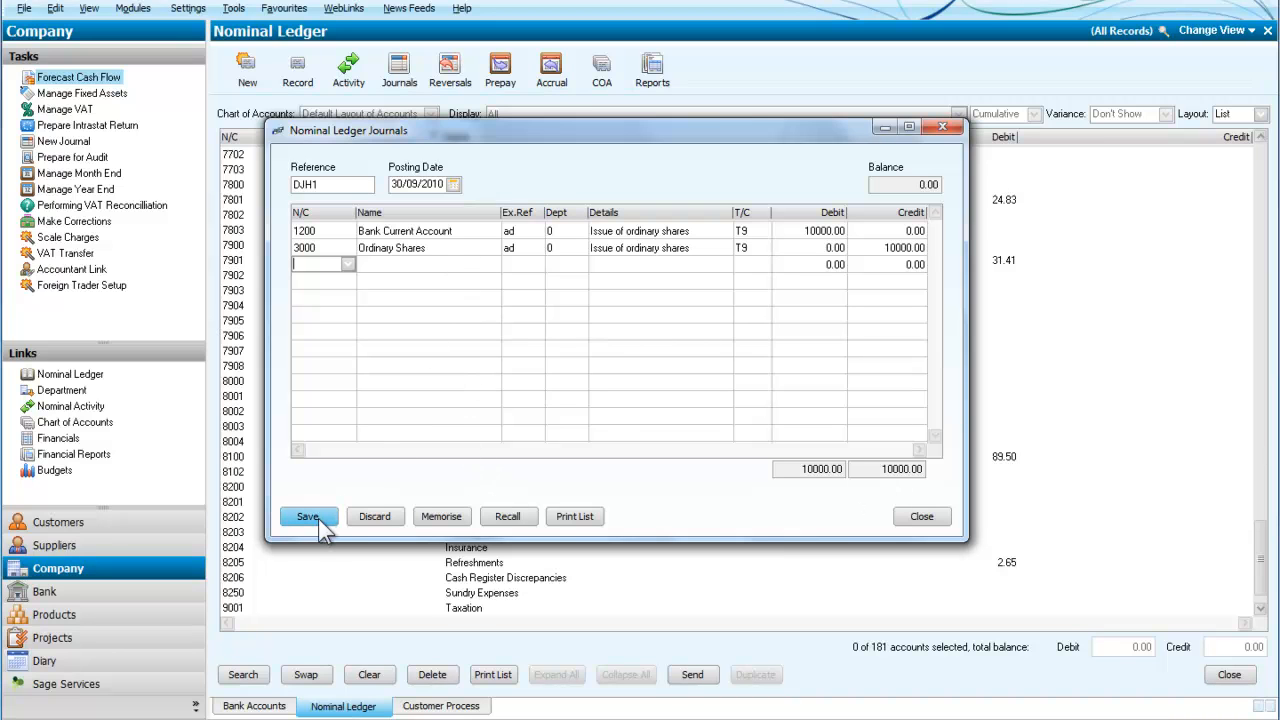
{"action": "left_click", "coordinate": [307, 516]}
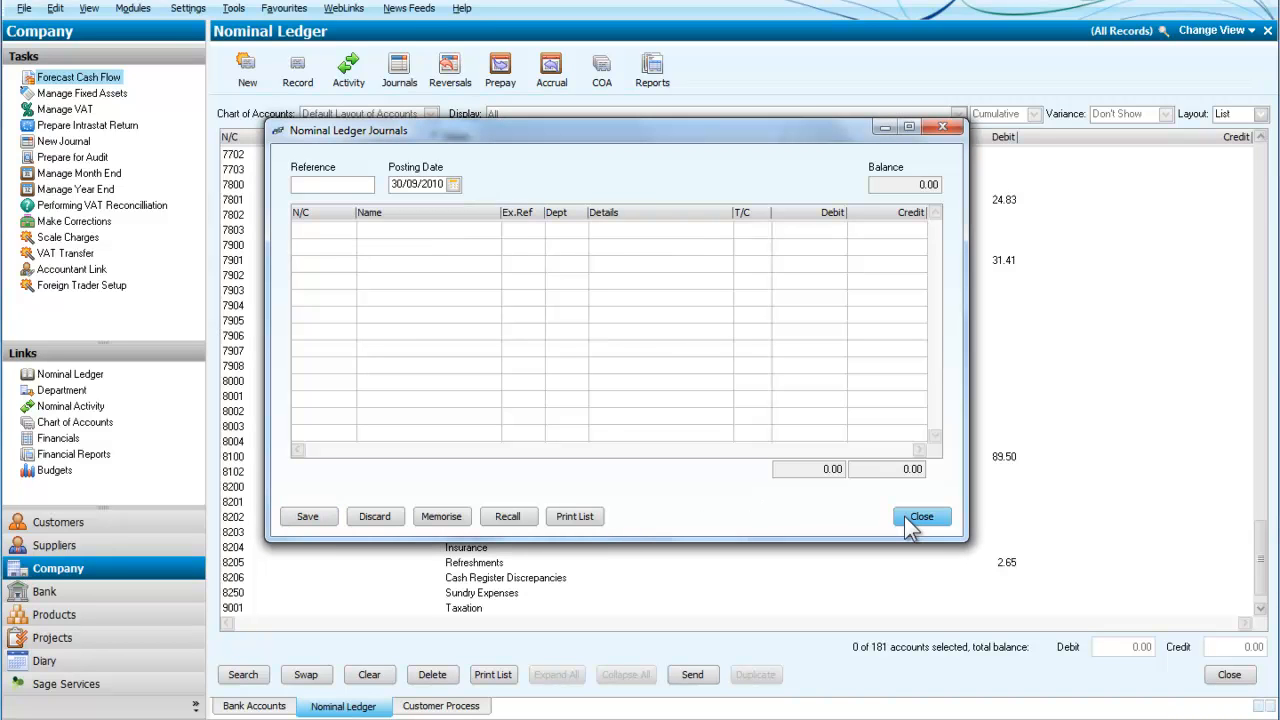
- Close the journal window and find Ordinary Shares 3000 with its 30000.00 credit balance
{"action": "left_click", "coordinate": [920, 516]}
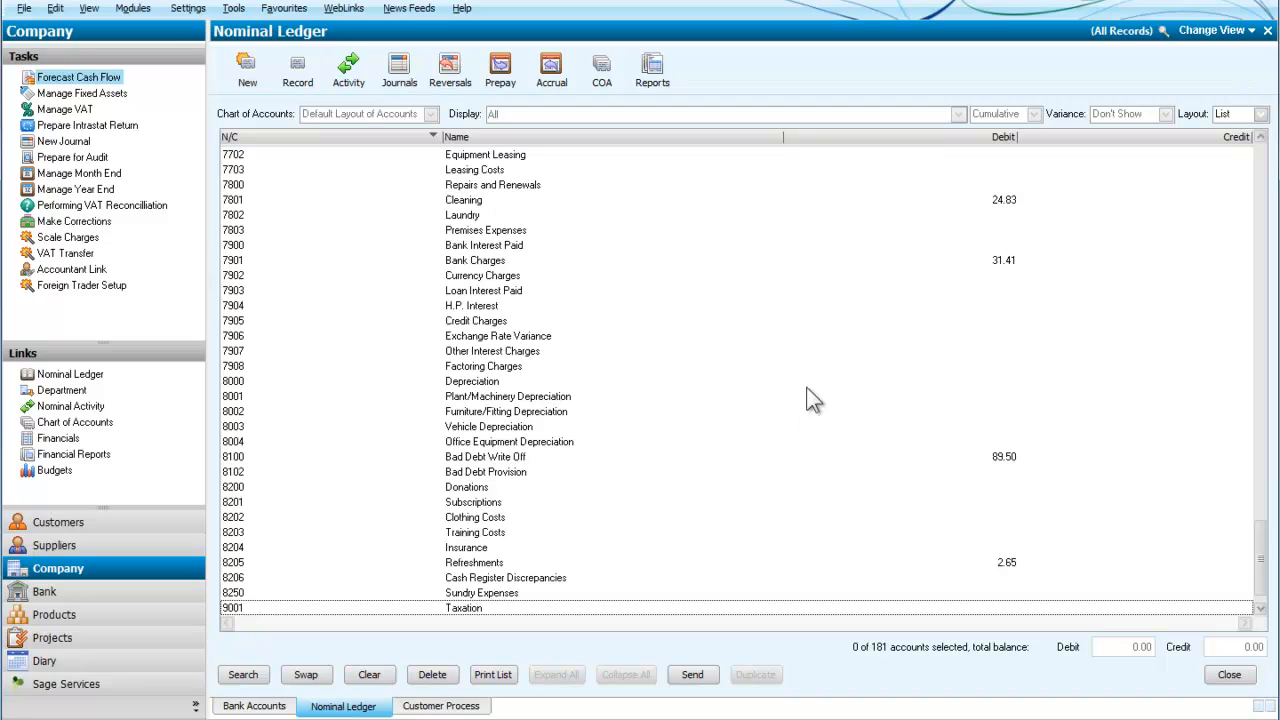
{"action": "scroll", "scroll_direction": "down", "scroll_amount": 3}
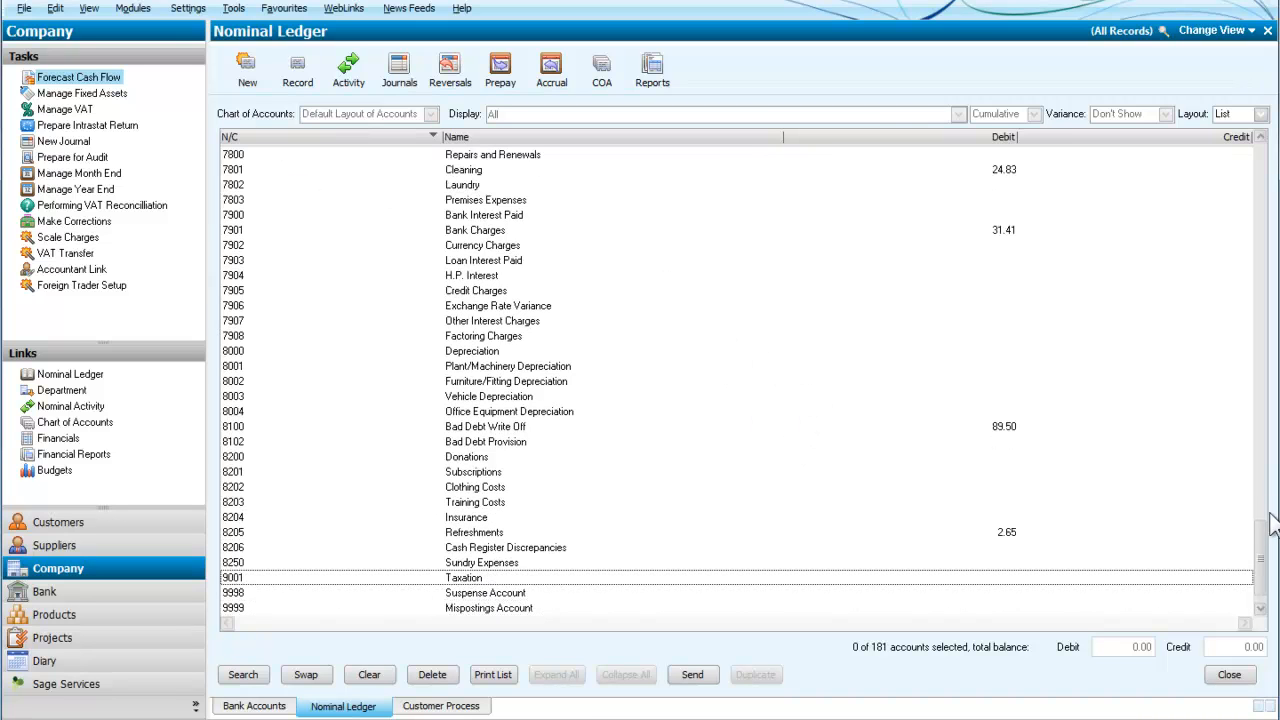
{"action": "scroll", "scroll_direction": "up", "scroll_amount": 3}
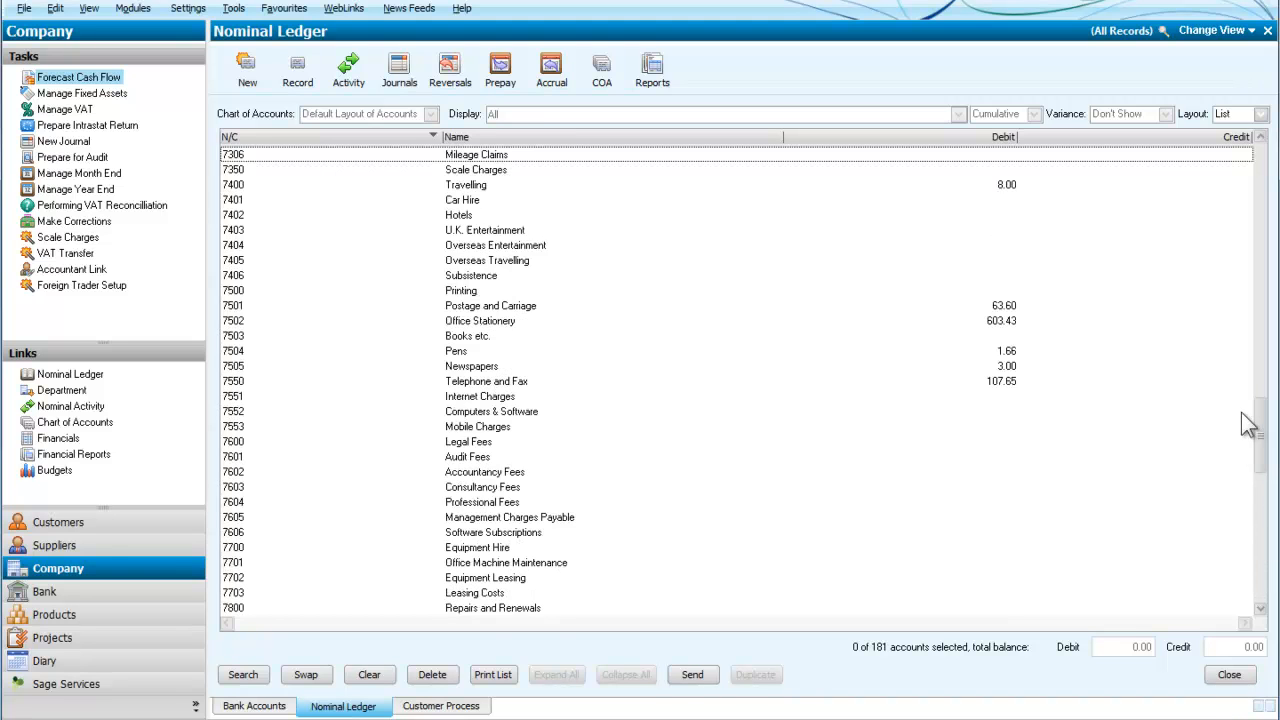
{"action": "scroll", "scroll_direction": "up", "scroll_amount": 3}
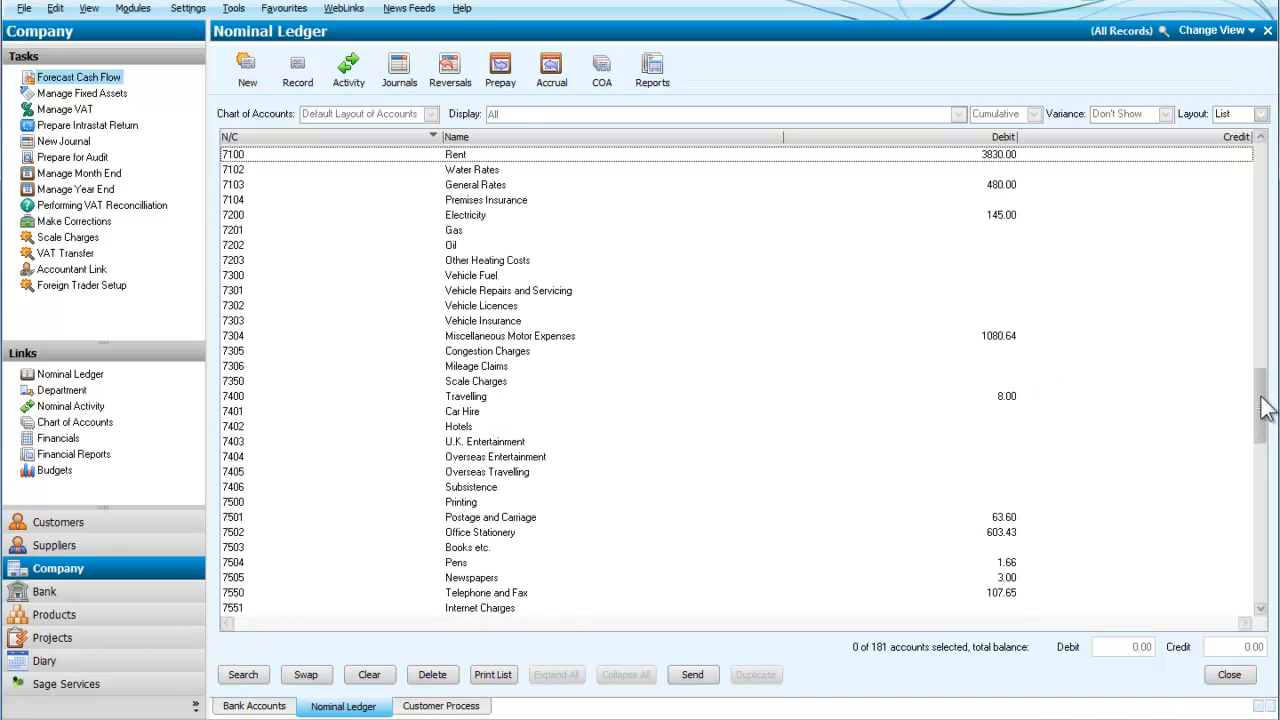
{"action": "scroll", "scroll_direction": "up", "scroll_amount": 3}
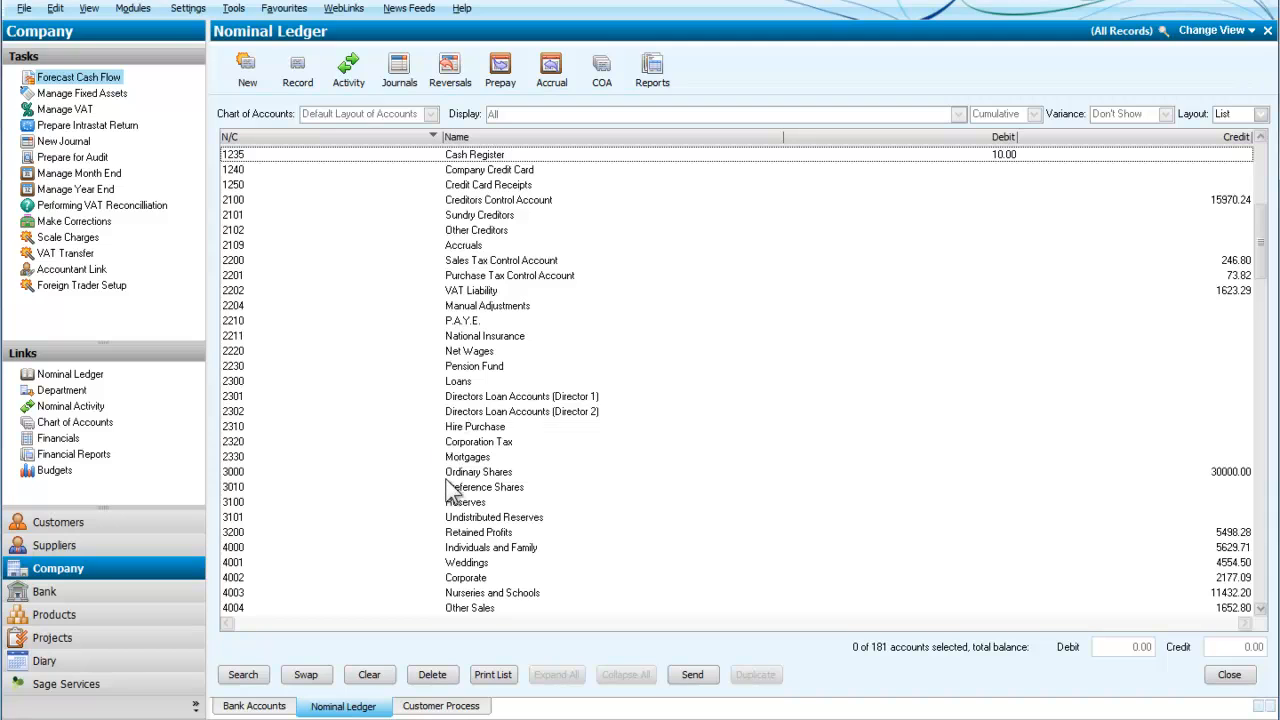
{"action": "mouse_move", "coordinate": [1240, 485]}
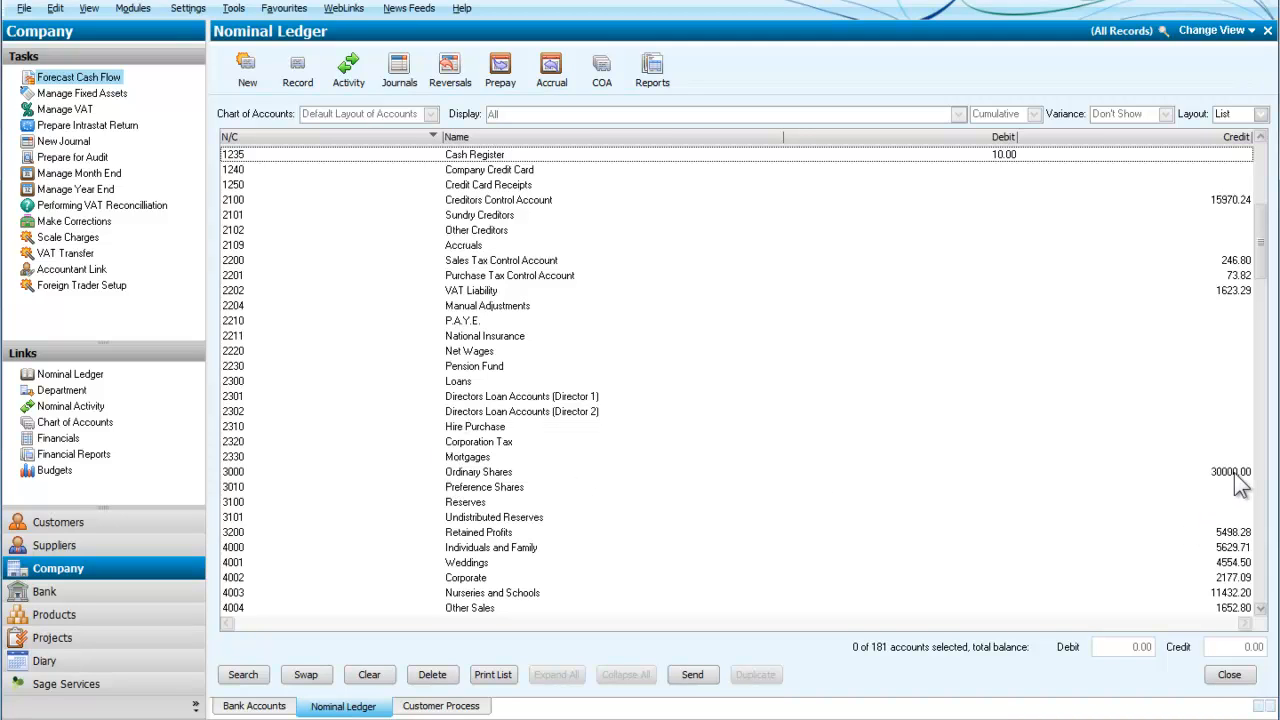
{"action": "mouse_move", "coordinate": [988, 393]}
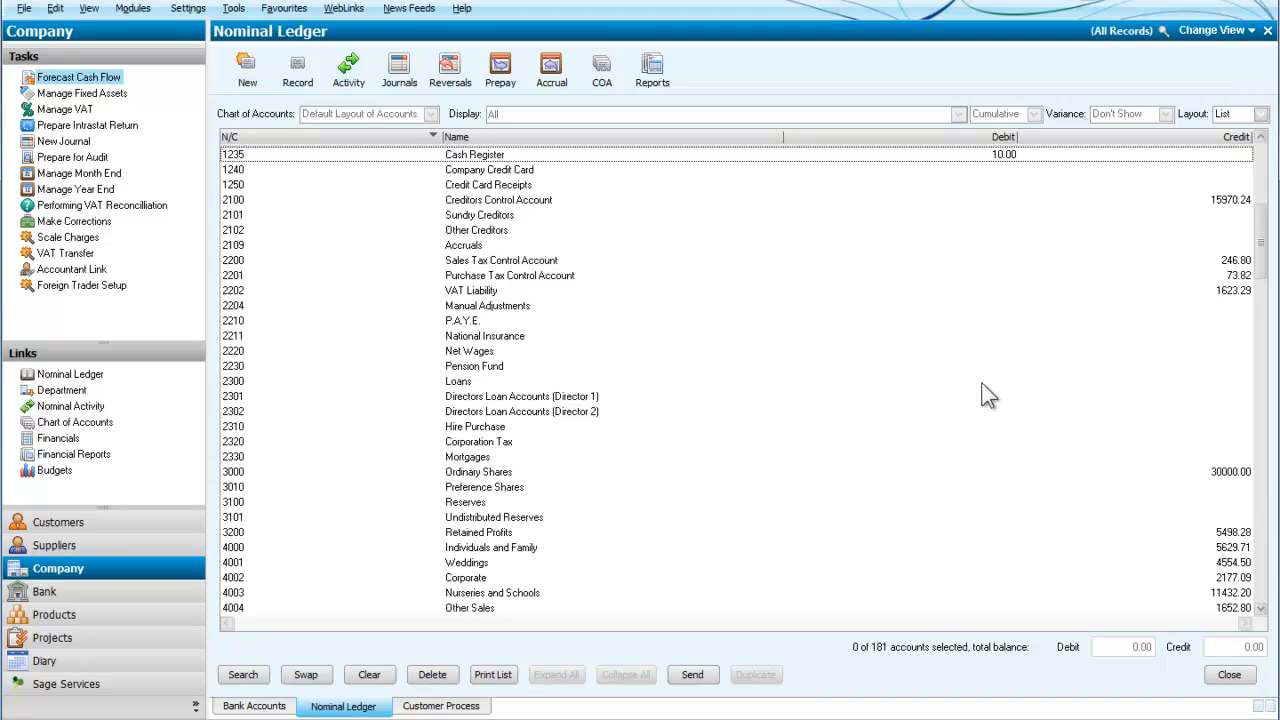